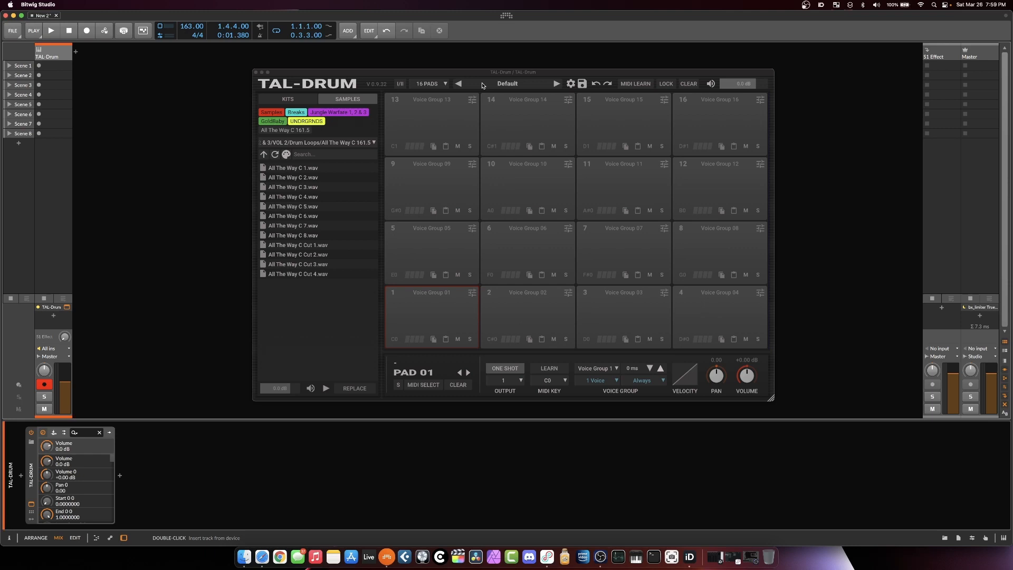
{"action": "mouse_move", "coordinate": [508, 75]}
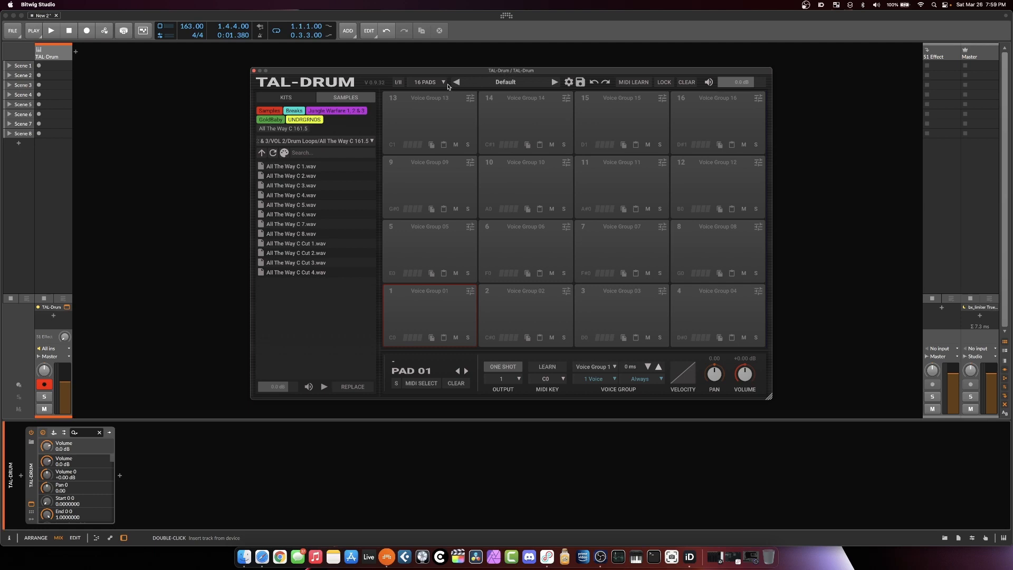
- Load All The Way C Cut 1.wav onto pad 1 as a one-shot, keeping 16 pads
{"action": "left_click", "coordinate": [442, 81]}
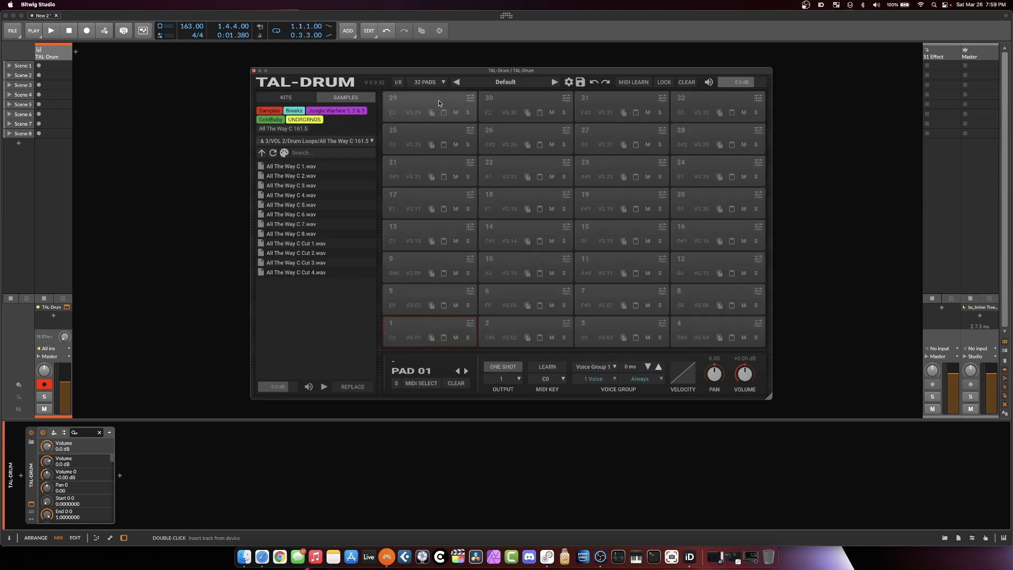
{"action": "left_click", "coordinate": [442, 83]}
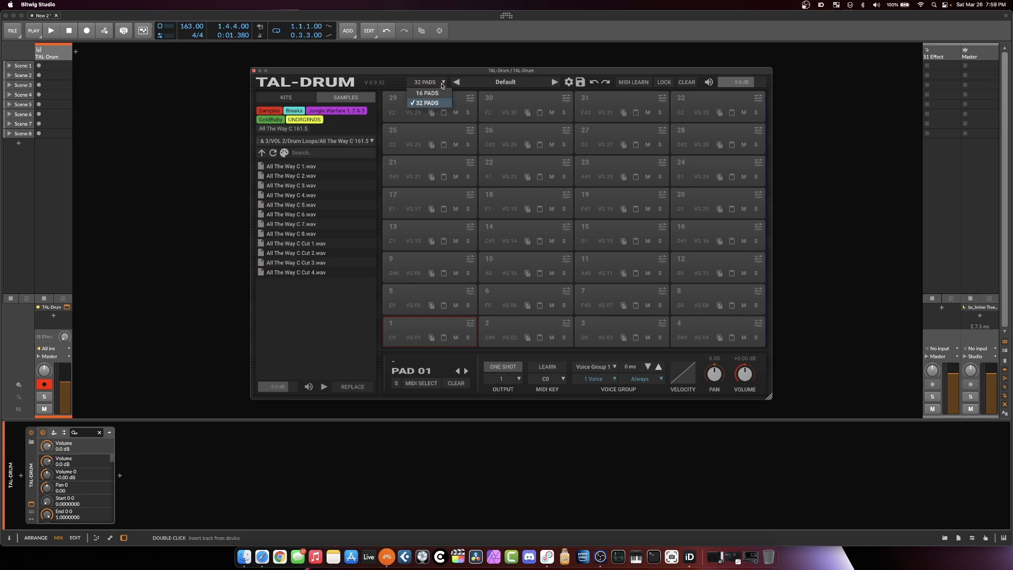
{"action": "left_click", "coordinate": [426, 92]}
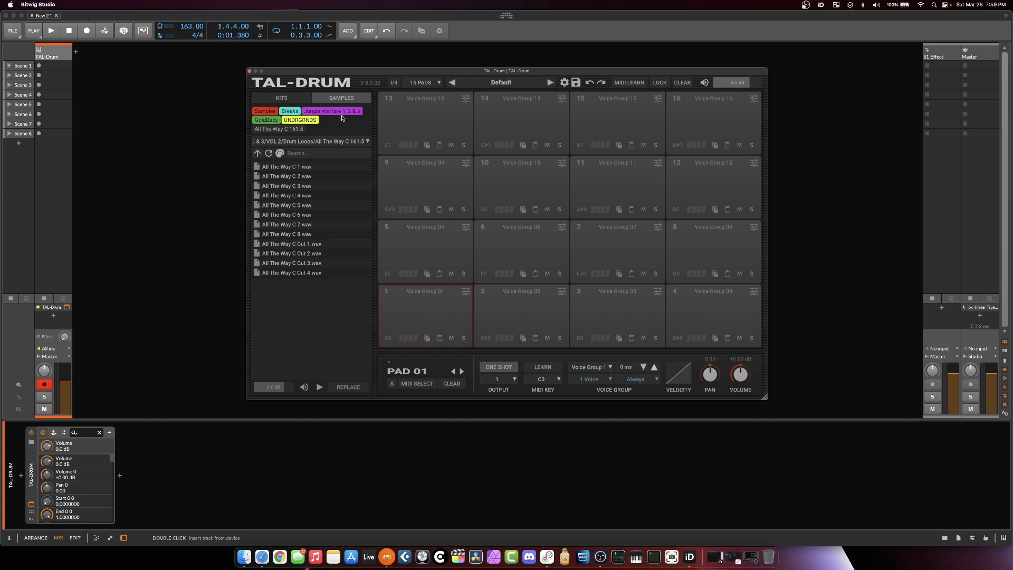
{"action": "mouse_move", "coordinate": [354, 123]}
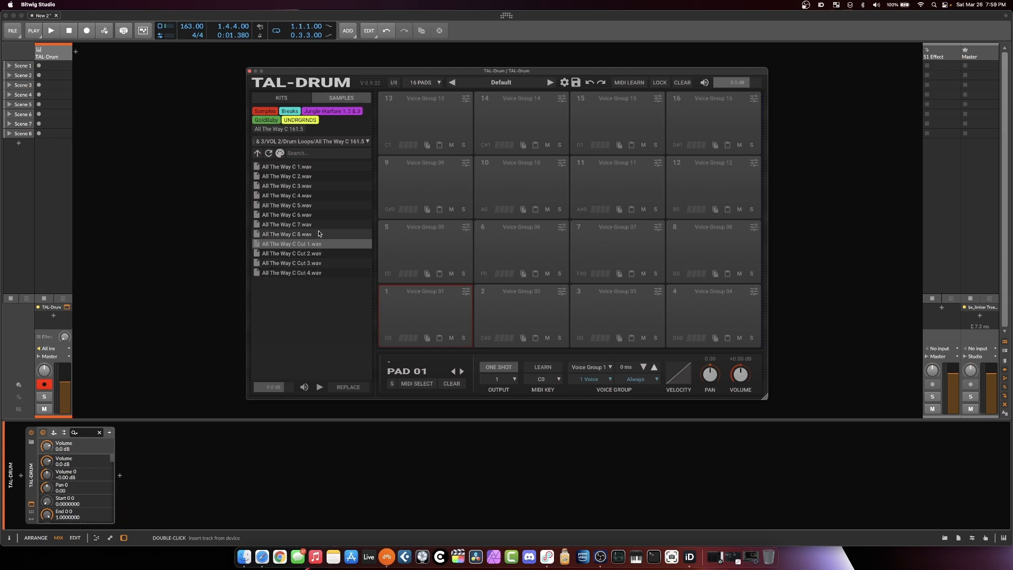
{"action": "left_click_drag", "start_coordinate": [291, 244], "coordinate": [424, 315]}
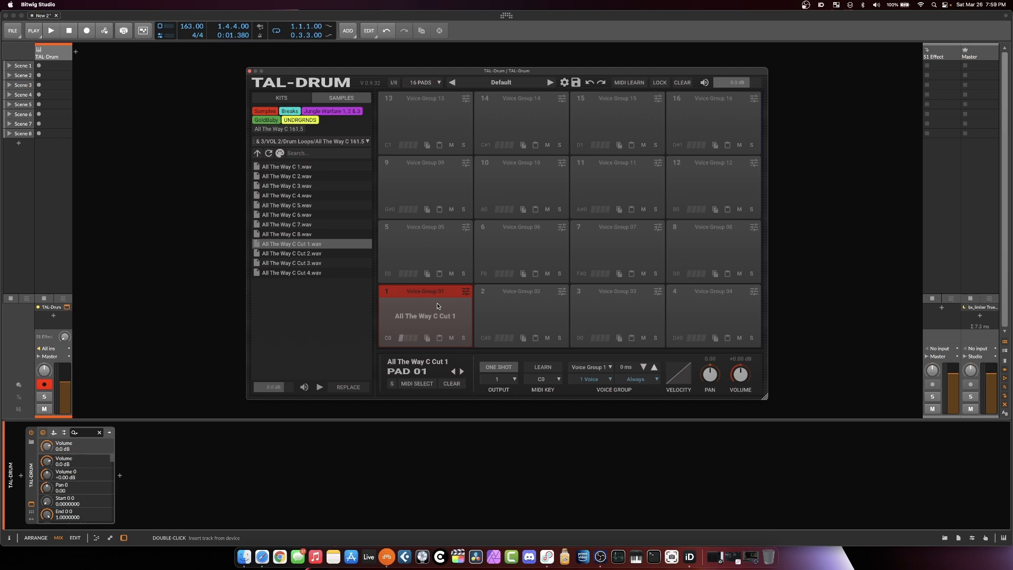
{"action": "mouse_move", "coordinate": [446, 313]}
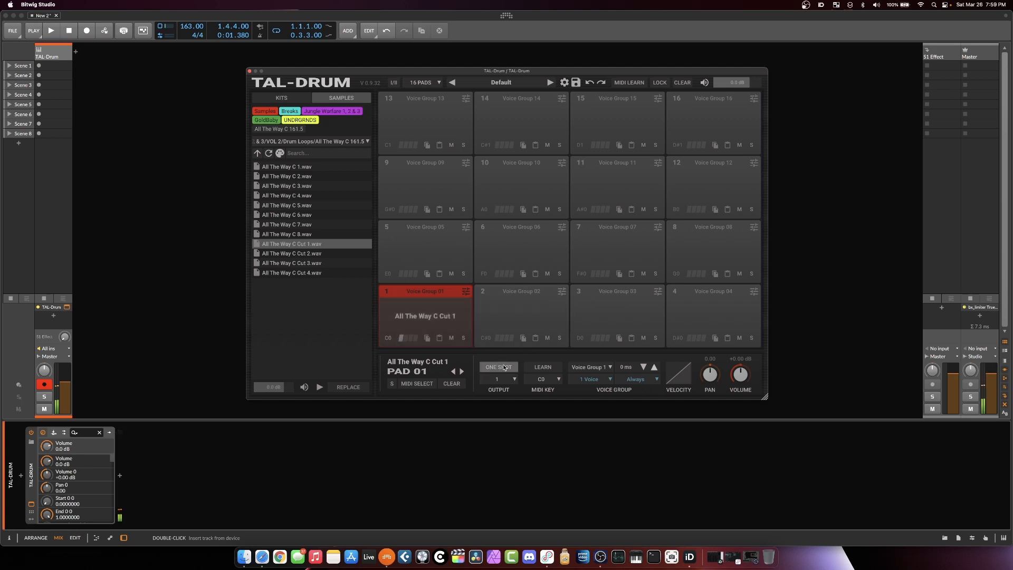
{"action": "left_click", "coordinate": [424, 316]}
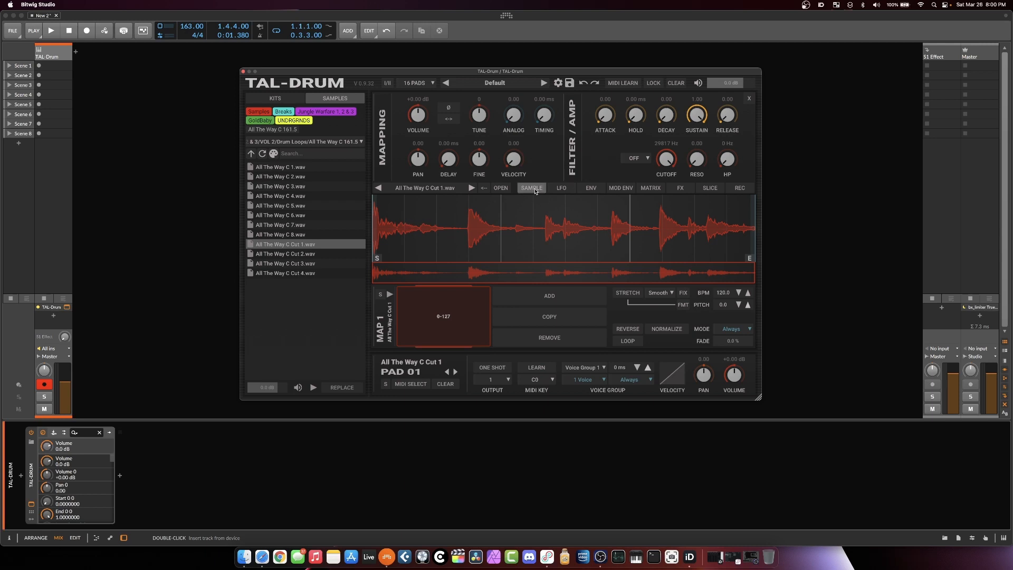
- Browse pad 1's LFO, envelope and modulation matrix tabs, ending on FX
{"action": "left_click", "coordinate": [560, 187]}
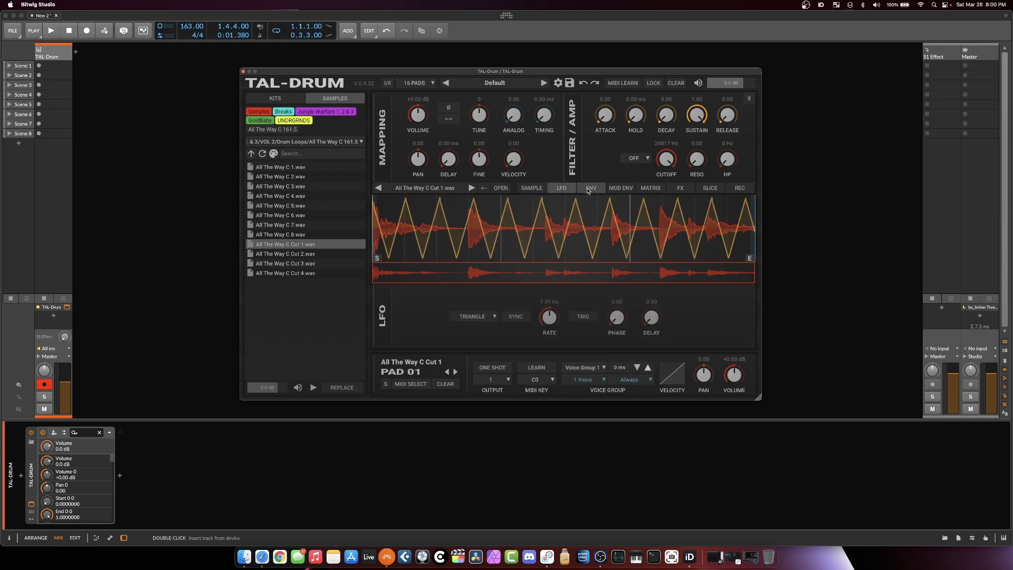
{"action": "left_click", "coordinate": [619, 188]}
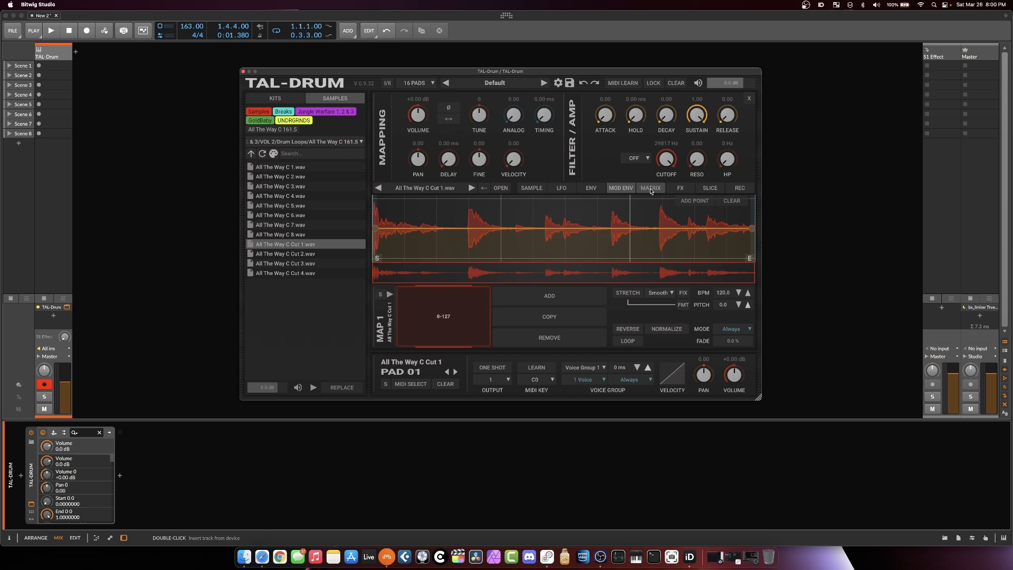
{"action": "left_click", "coordinate": [650, 188]}
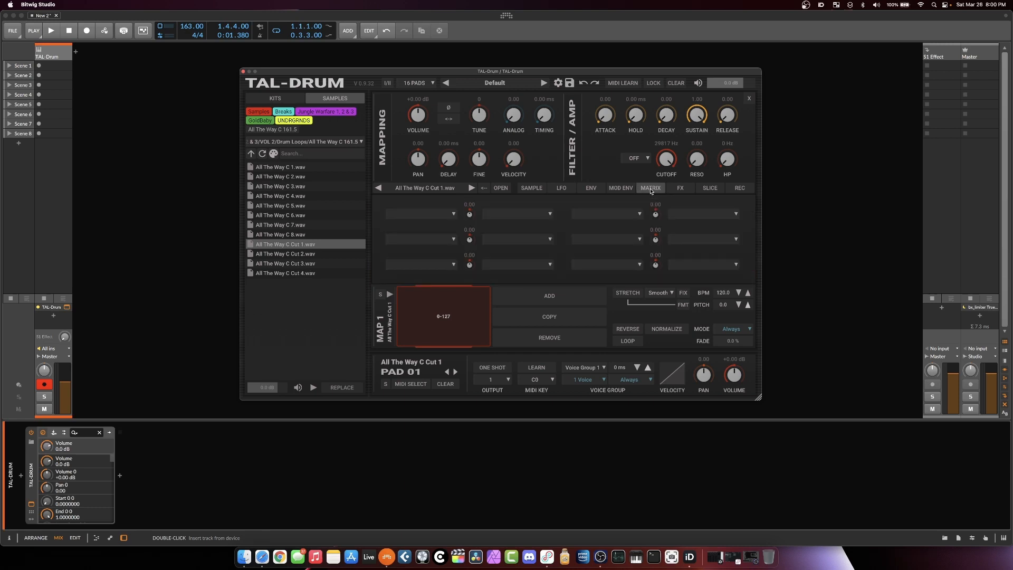
{"action": "left_click", "coordinate": [680, 187]}
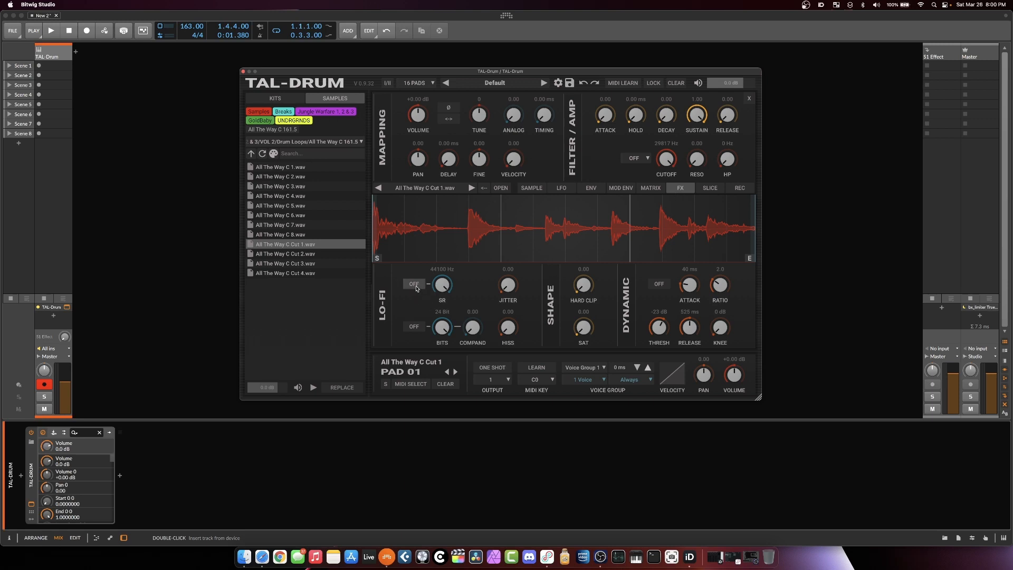
{"action": "mouse_move", "coordinate": [419, 288]}
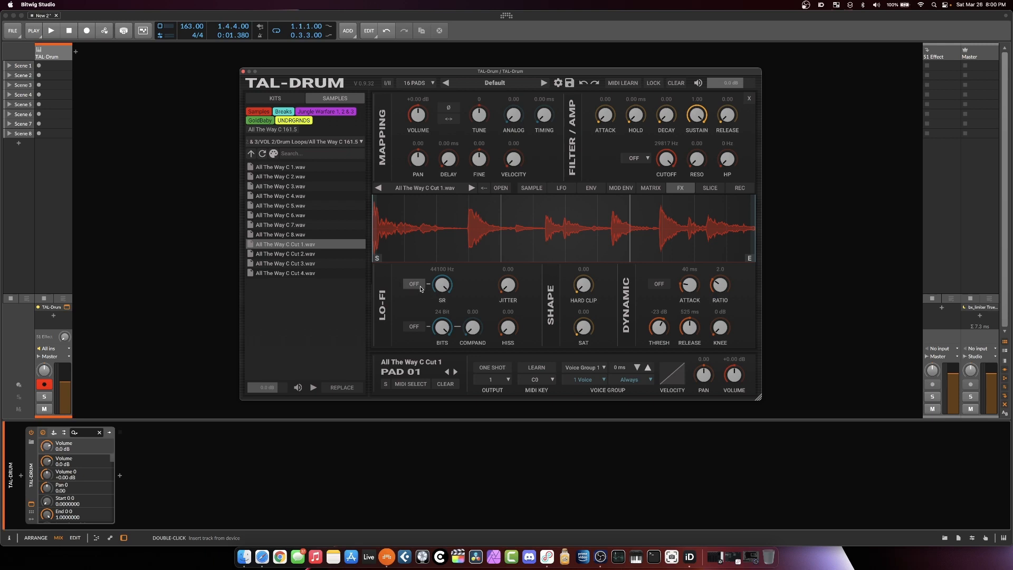
- Enable Lo-Fi sample-rate and bit reduction, with sample rate near 19.8 kHz and 12-bit depth
{"action": "left_click", "coordinate": [414, 284]}
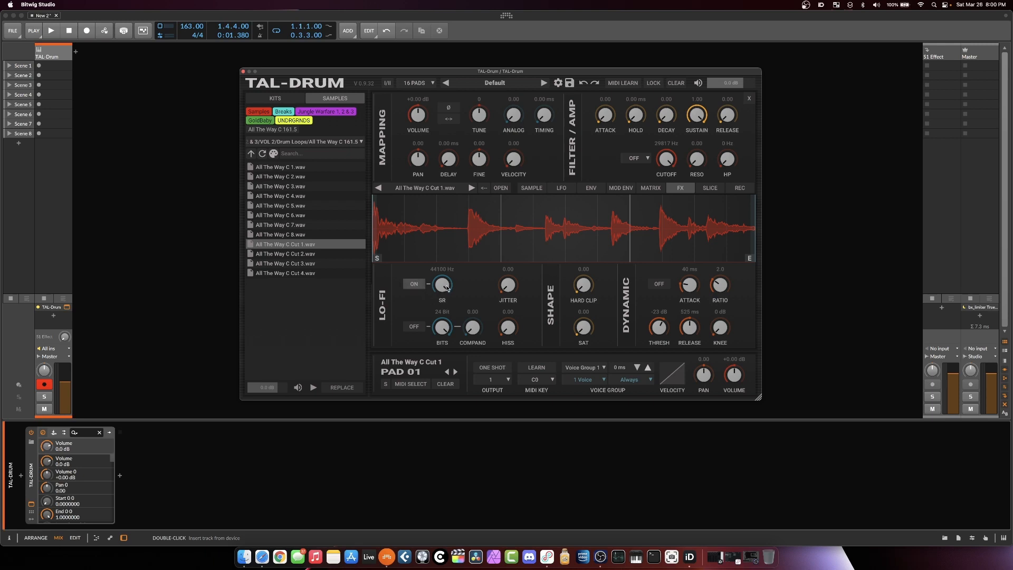
{"action": "left_click_drag", "start_coordinate": [442, 283], "coordinate": [440, 334]}
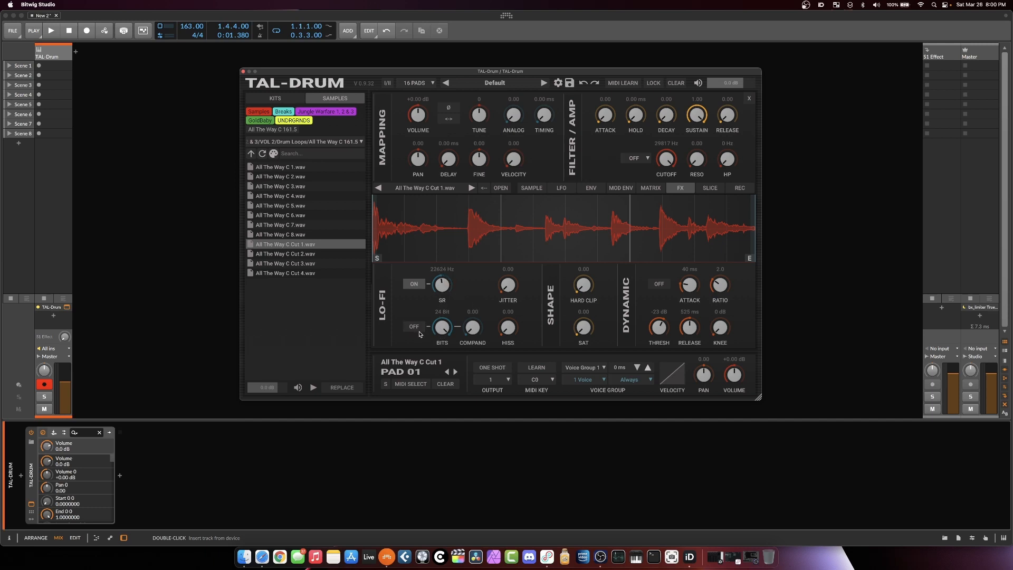
{"action": "left_click", "coordinate": [414, 326]}
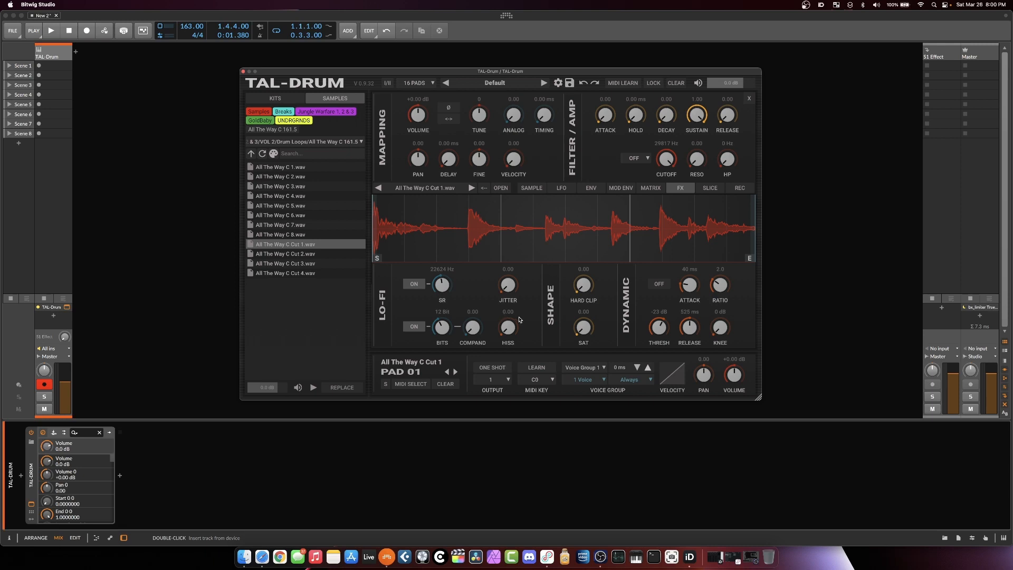
{"action": "mouse_move", "coordinate": [510, 291]}
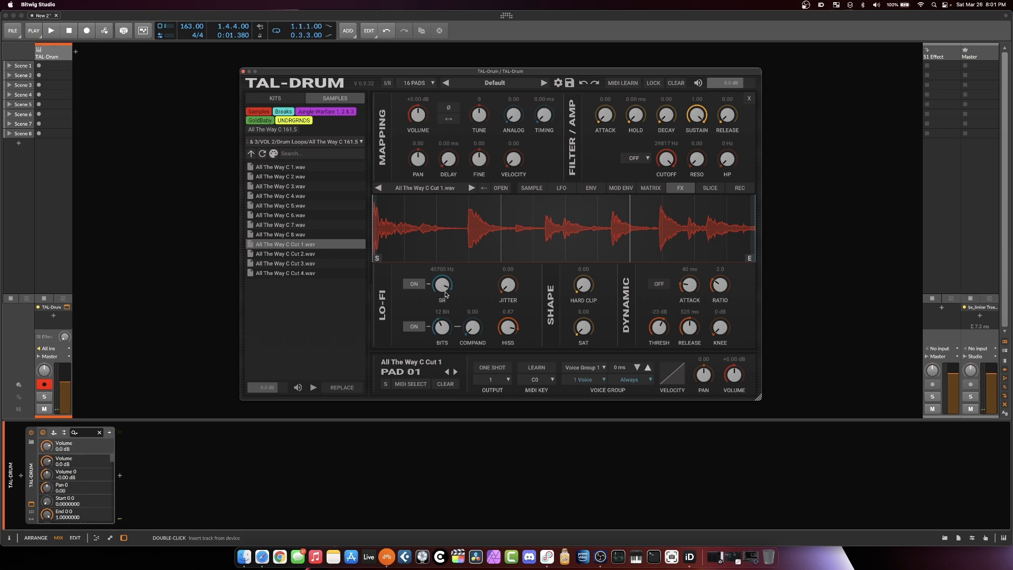
{"action": "left_click_drag", "start_coordinate": [442, 284], "coordinate": [442, 304]}
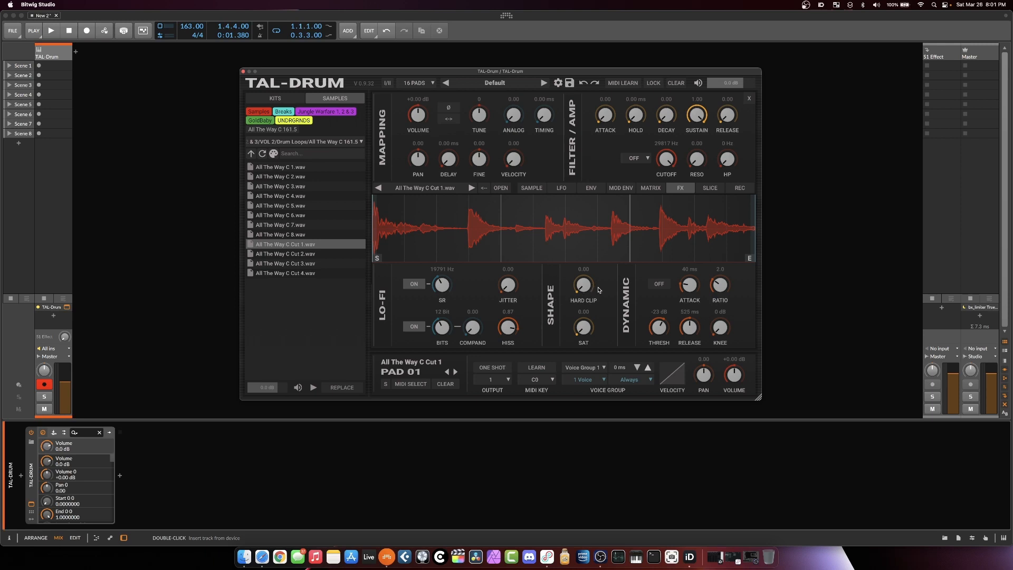
{"action": "mouse_move", "coordinate": [590, 332]}
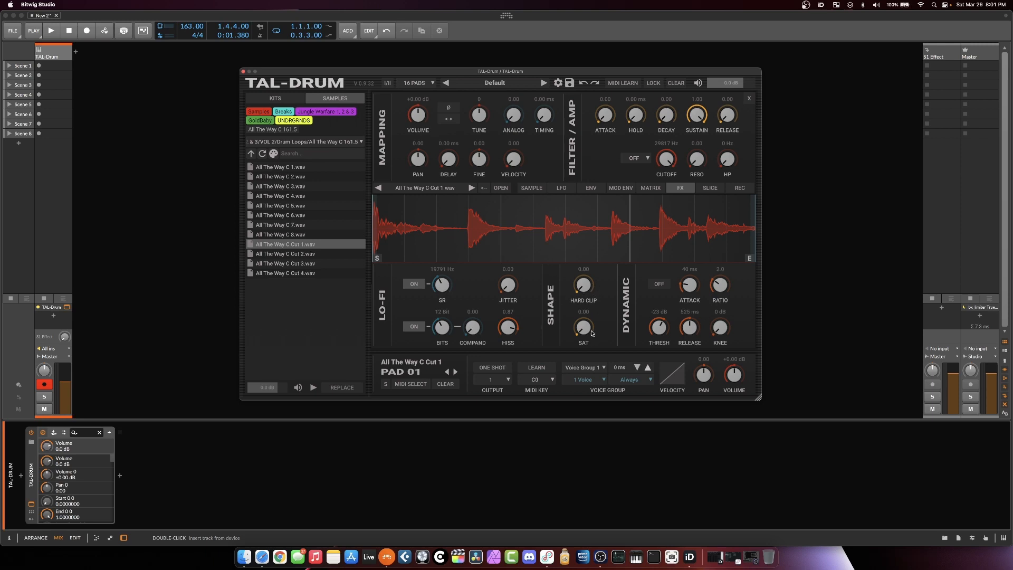
- Dial the SHAPE section's SAT to about 0.31 and HARD CLIP to 0.33
{"action": "left_click_drag", "start_coordinate": [582, 326], "coordinate": [582, 297]}
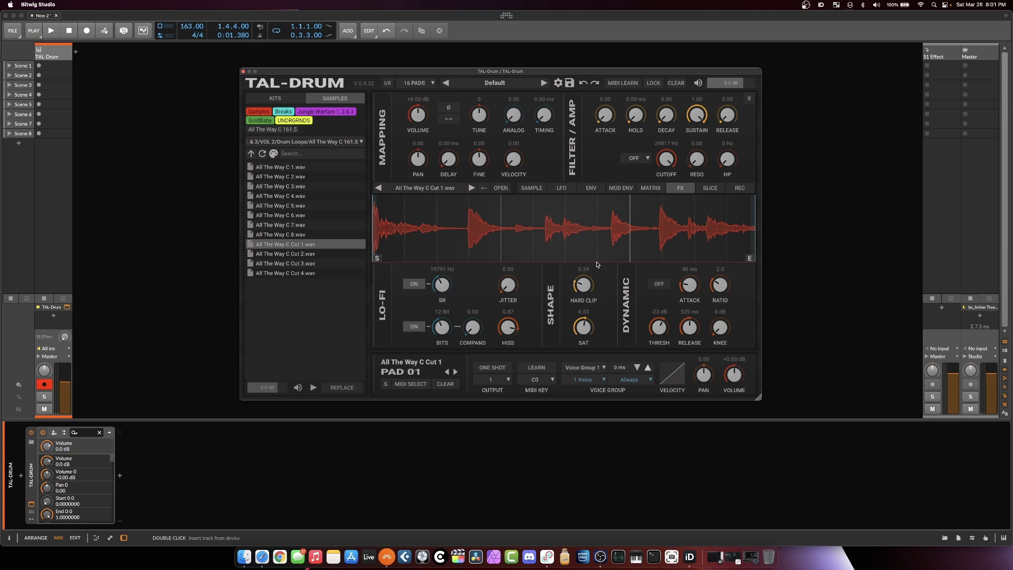
{"action": "left_click_drag", "start_coordinate": [581, 285], "coordinate": [585, 281]}
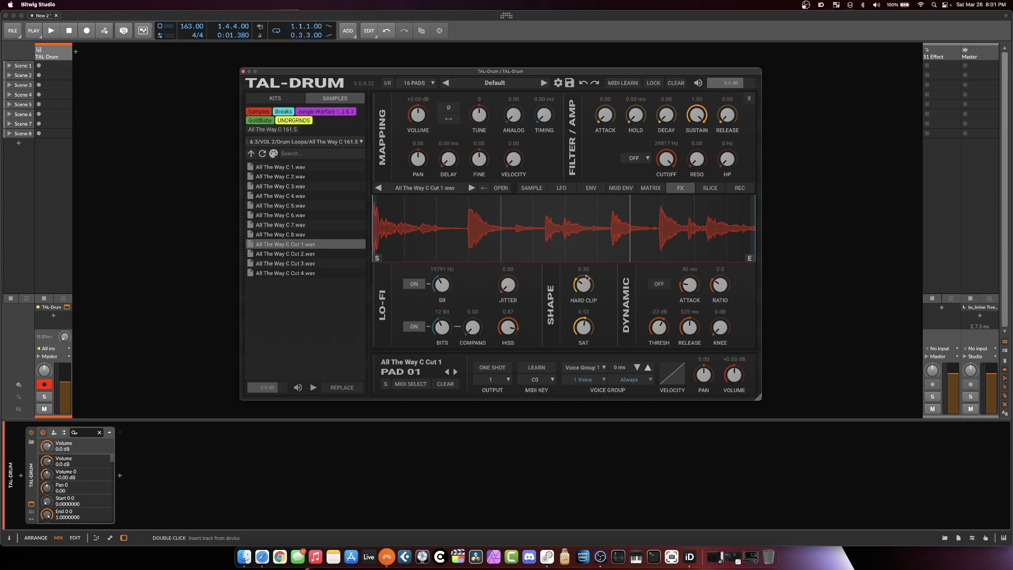
{"action": "mouse_move", "coordinate": [590, 283]}
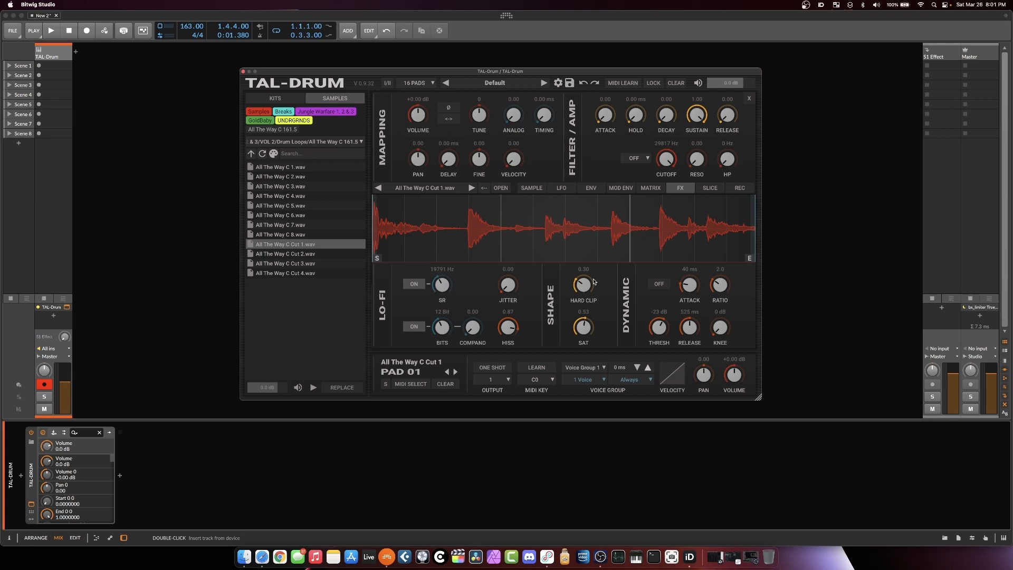
{"action": "mouse_move", "coordinate": [593, 279]}
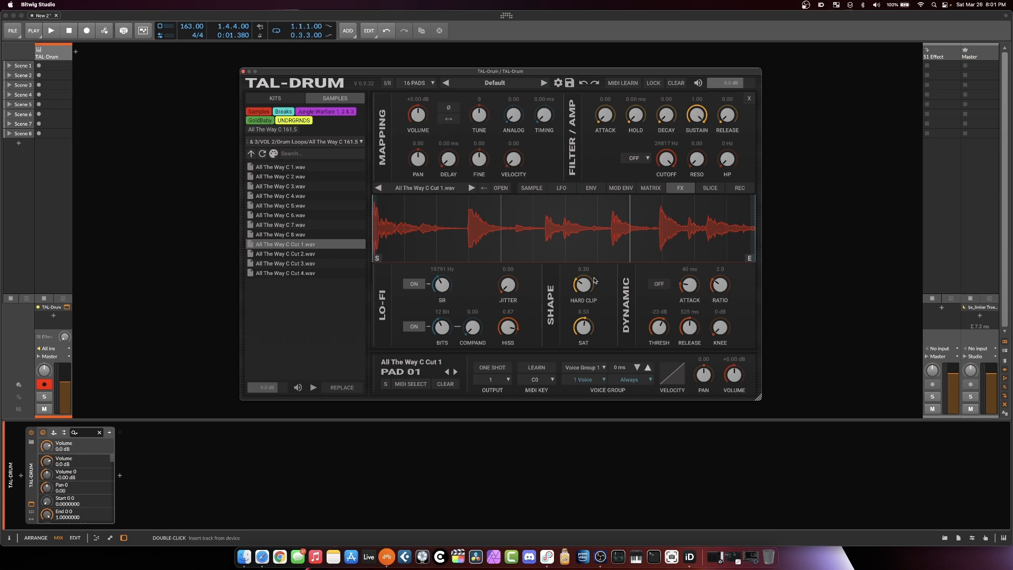
{"action": "left_click_drag", "start_coordinate": [582, 285], "coordinate": [582, 271]}
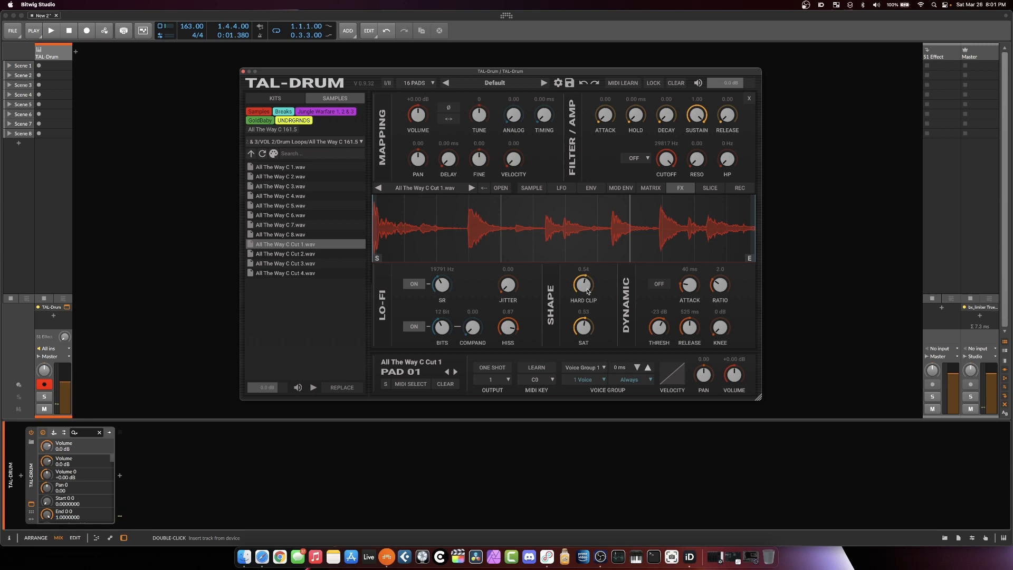
{"action": "left_click_drag", "start_coordinate": [582, 285], "coordinate": [584, 333]}
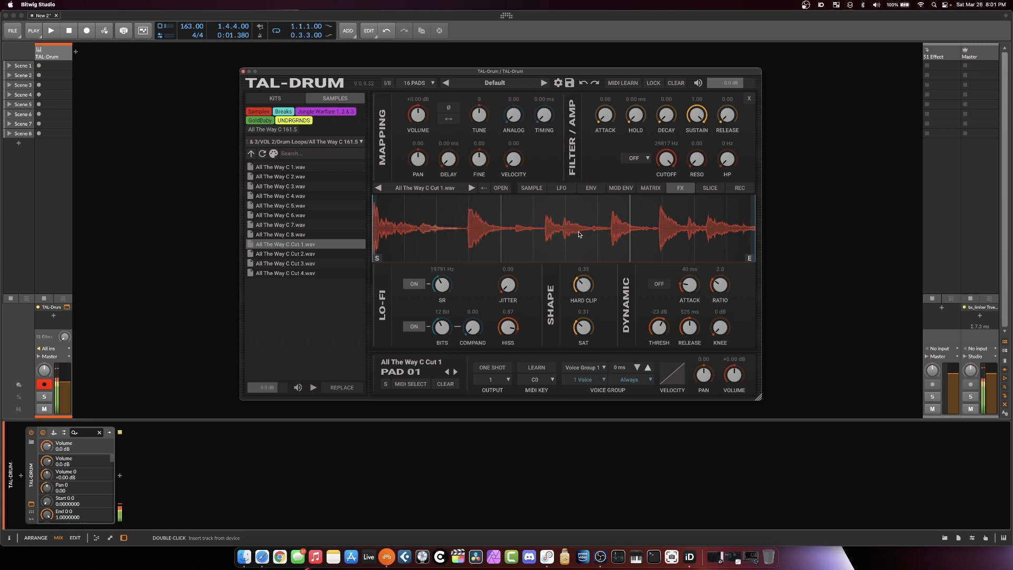
{"action": "mouse_move", "coordinate": [587, 284]}
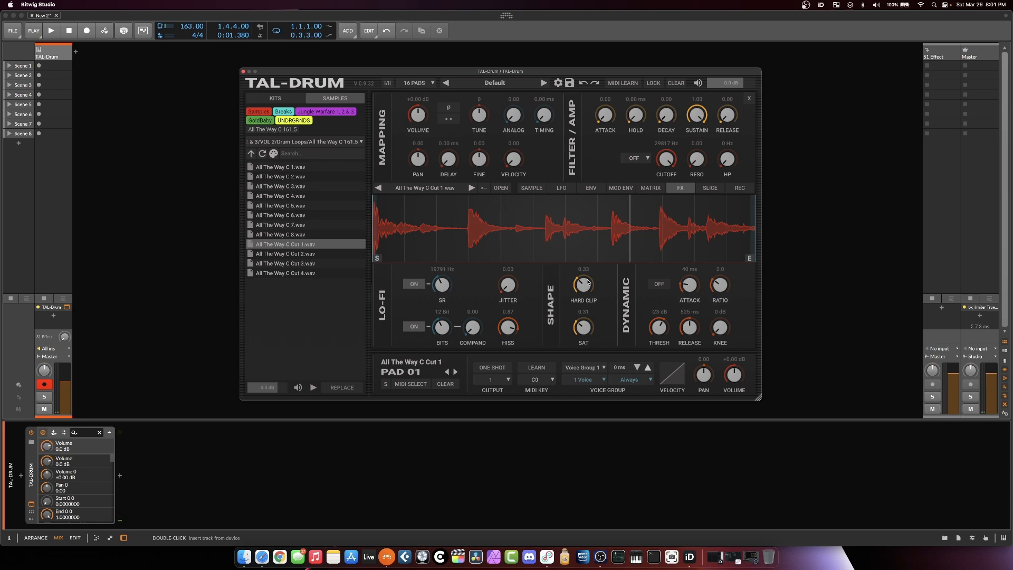
{"action": "mouse_move", "coordinate": [599, 311]}
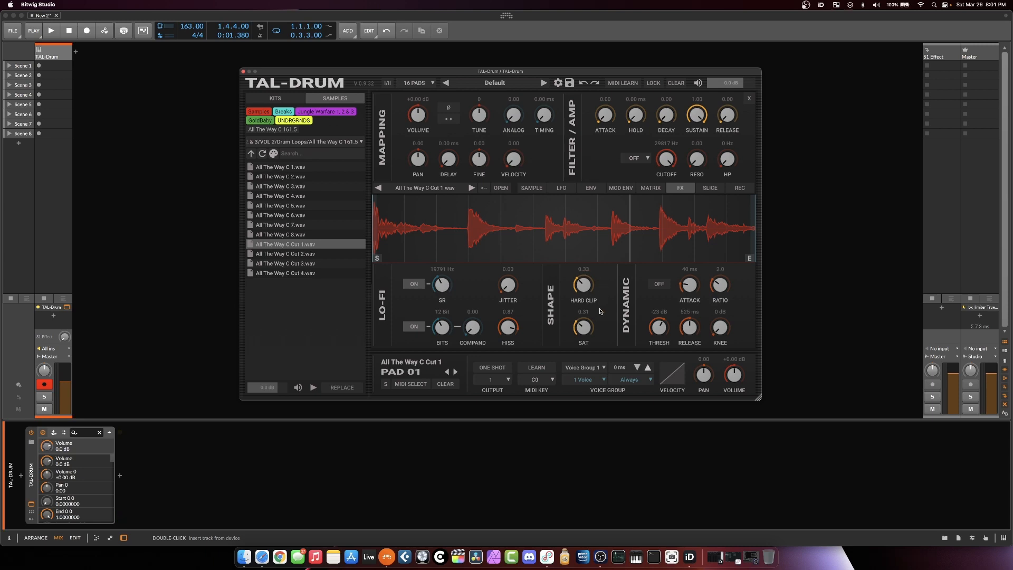
{"action": "mouse_move", "coordinate": [702, 294]}
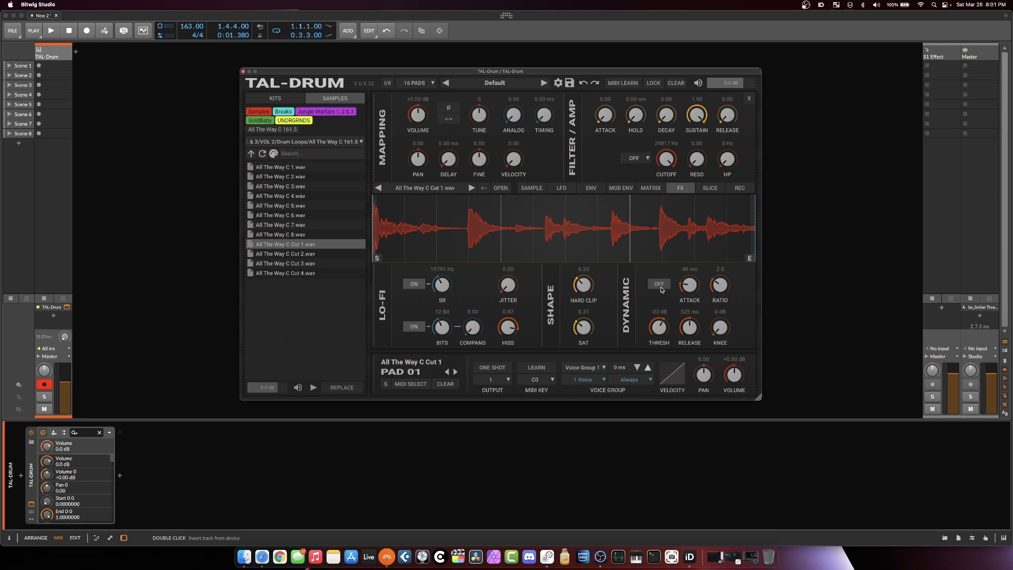
- Tune the compressor attack to about 21 ms, leaving DYNAMIC switched off afterwards
{"action": "left_click", "coordinate": [659, 284]}
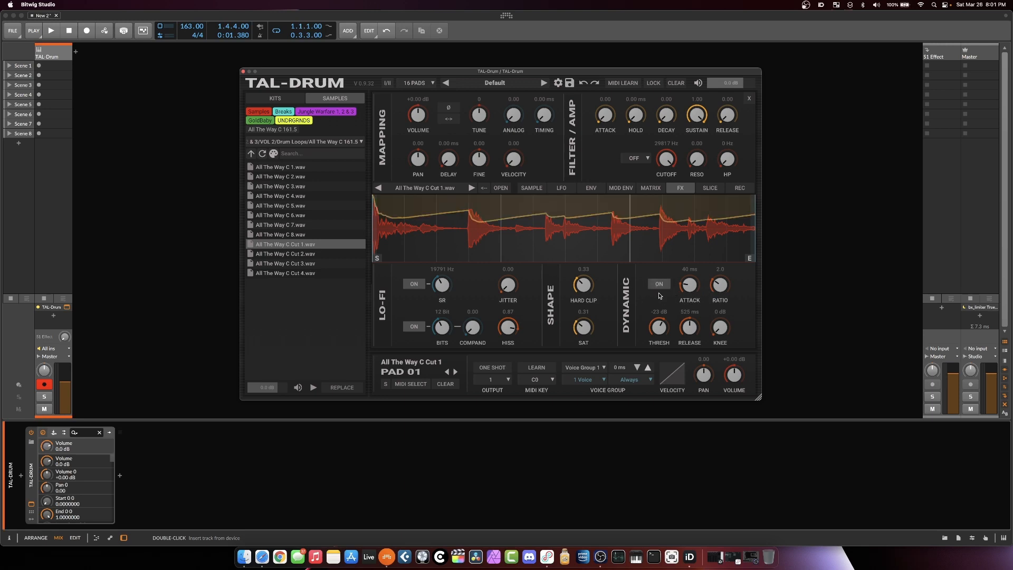
{"action": "left_click_drag", "start_coordinate": [688, 285], "coordinate": [688, 304]}
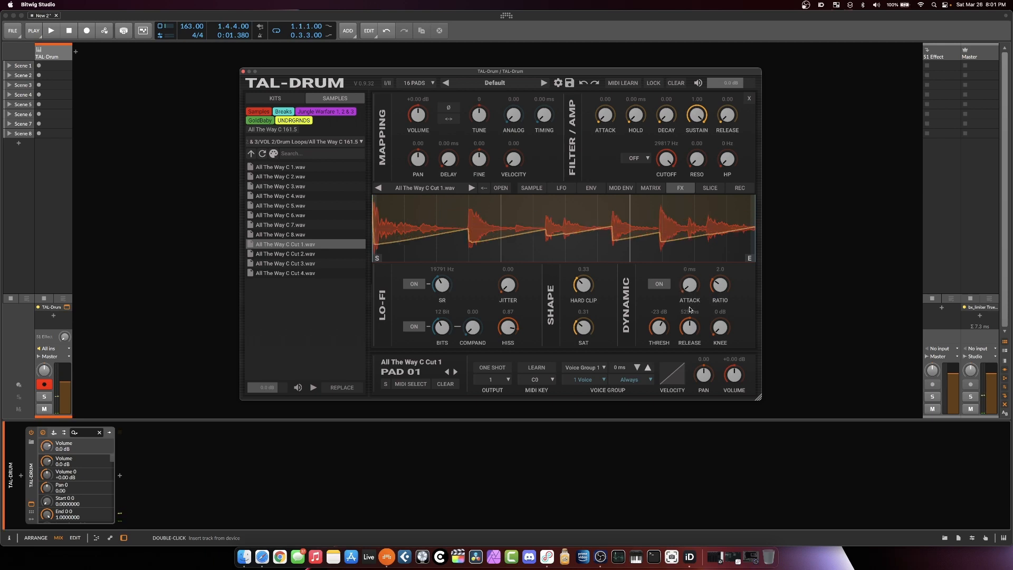
{"action": "left_click_drag", "start_coordinate": [688, 285], "coordinate": [688, 271]}
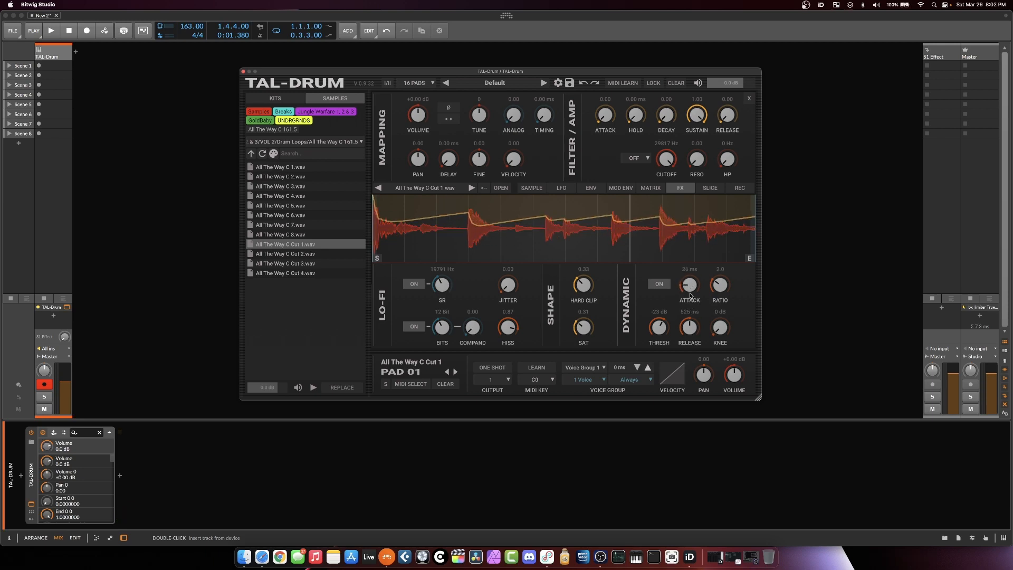
{"action": "left_click_drag", "start_coordinate": [688, 284], "coordinate": [688, 290]}
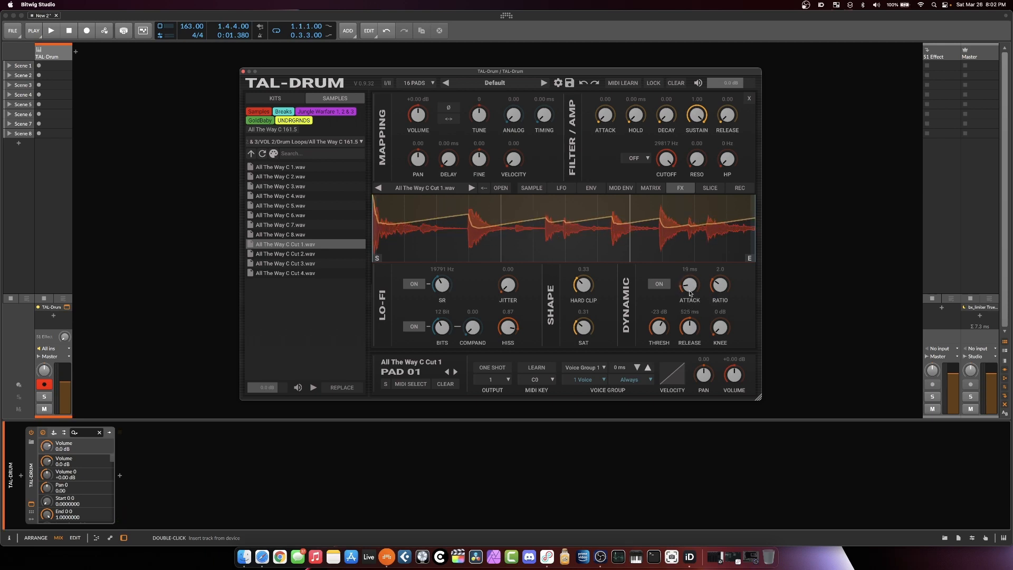
{"action": "left_click", "coordinate": [659, 284]}
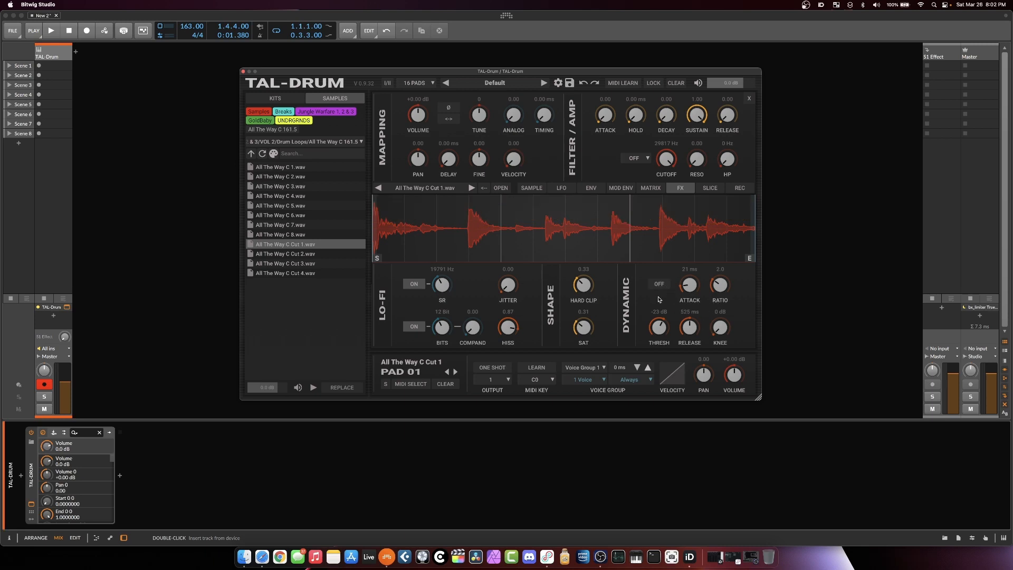
{"action": "mouse_move", "coordinate": [642, 198]}
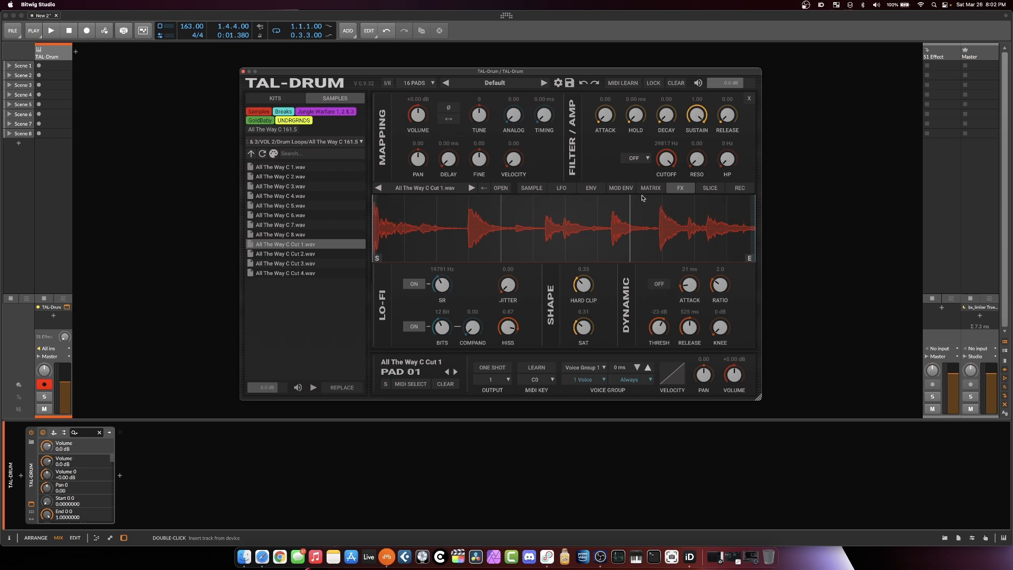
- Switch pad 1's editor to the SLICE view
{"action": "left_click", "coordinate": [709, 187]}
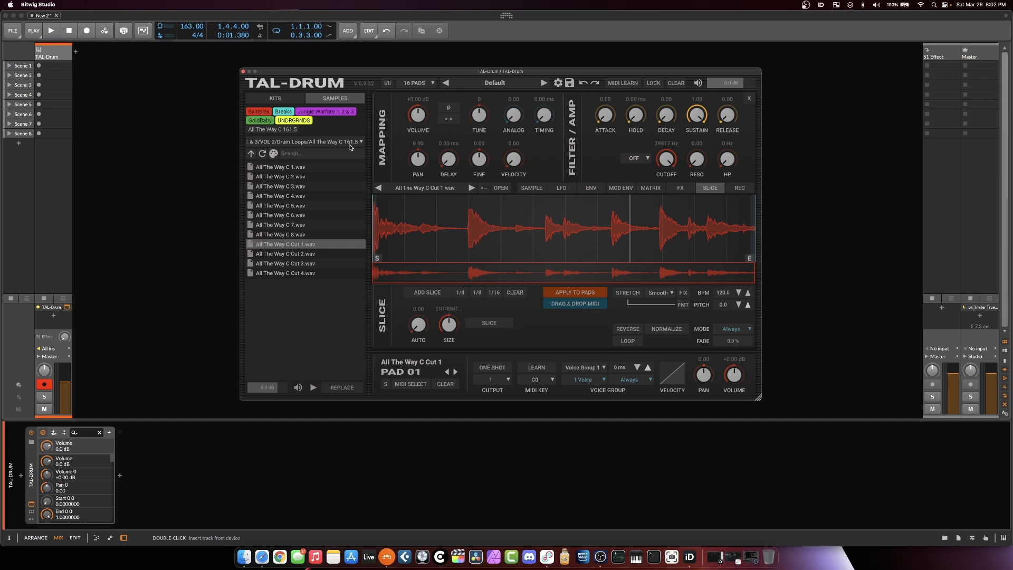
{"action": "mouse_move", "coordinate": [533, 161]}
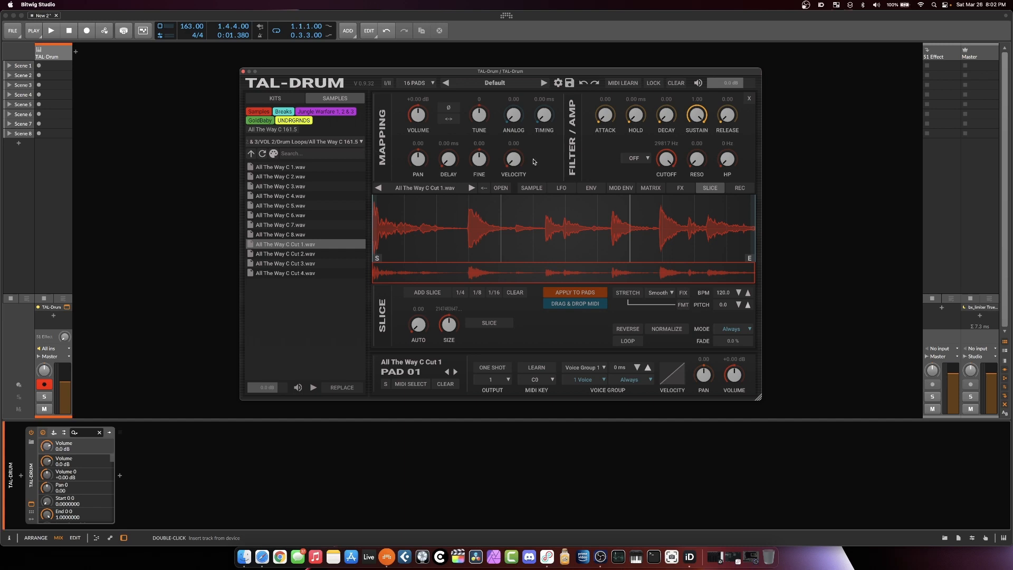
{"action": "mouse_move", "coordinate": [570, 231]}
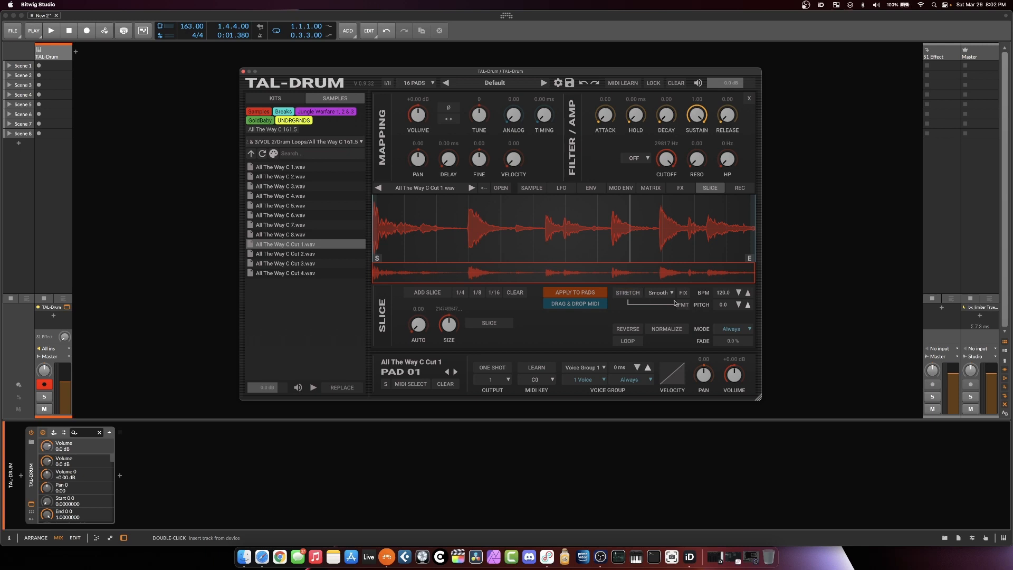
- Choose the AK4 stretch algorithm and set the target tempo to 161.5 BPM
{"action": "left_click", "coordinate": [660, 291]}
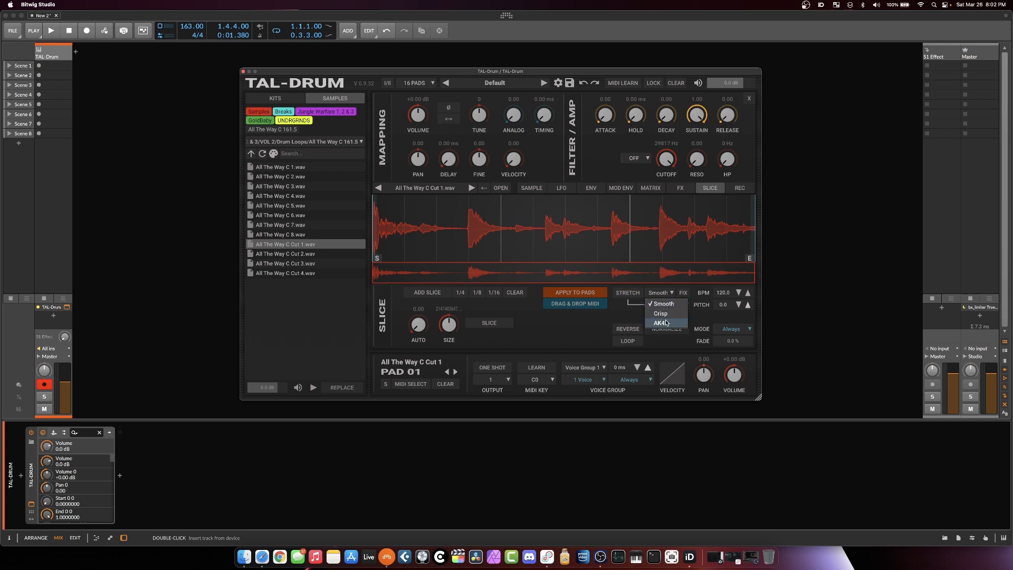
{"action": "left_click", "coordinate": [661, 323]}
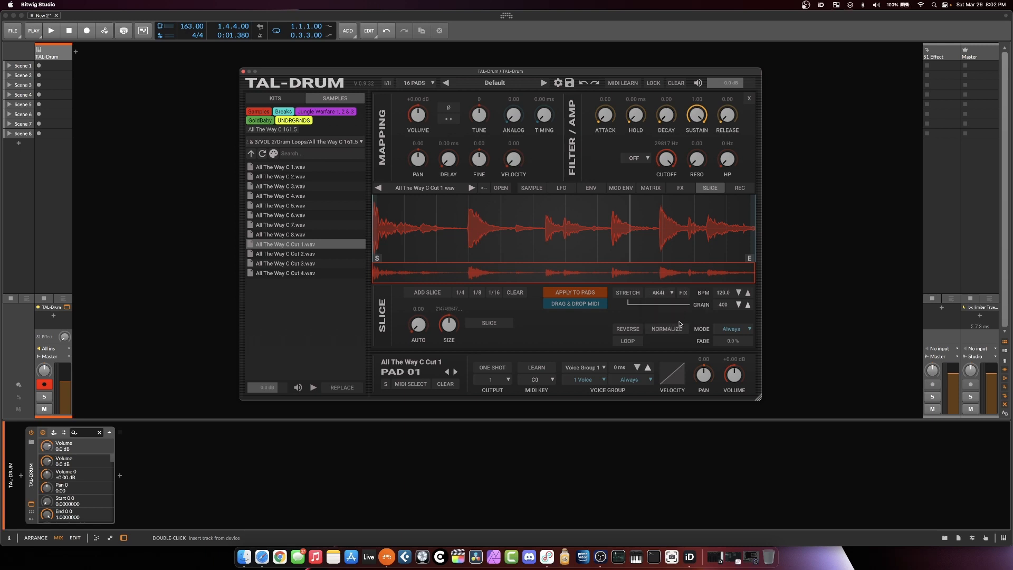
{"action": "mouse_move", "coordinate": [670, 311]}
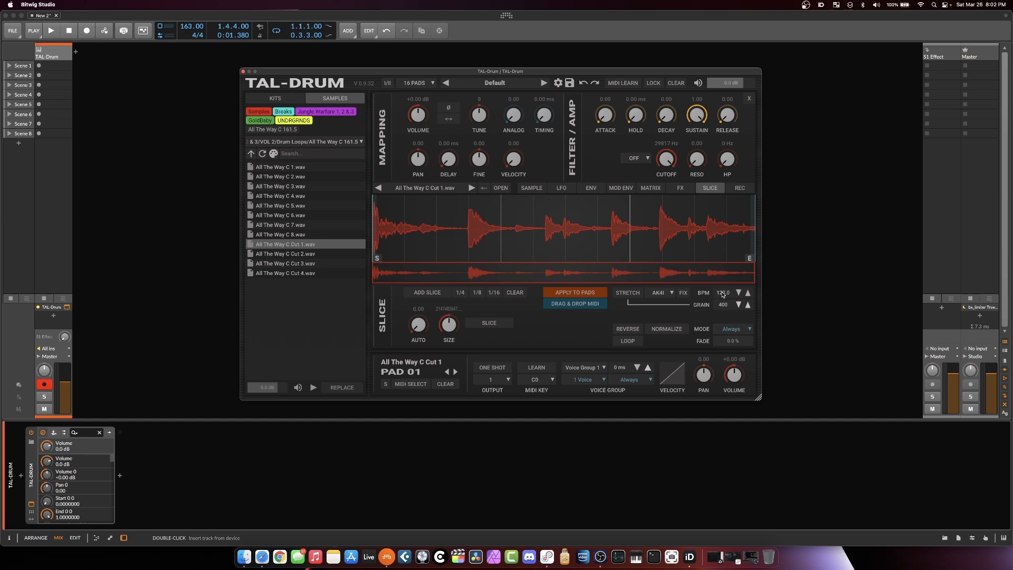
{"action": "left_click", "coordinate": [722, 293]}
{"action": "type", "text": "161.5"}
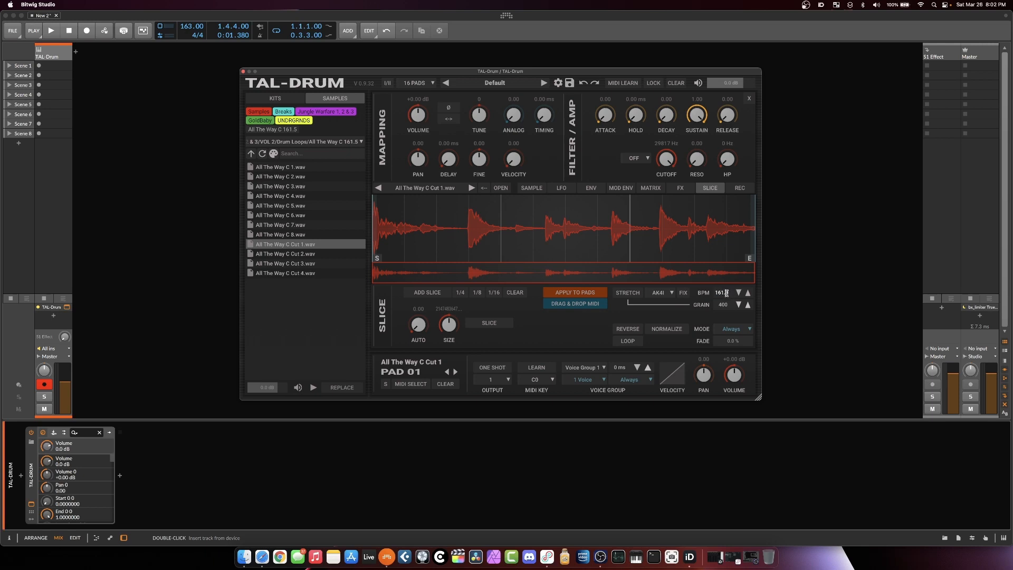
{"action": "left_click", "coordinate": [626, 293]}
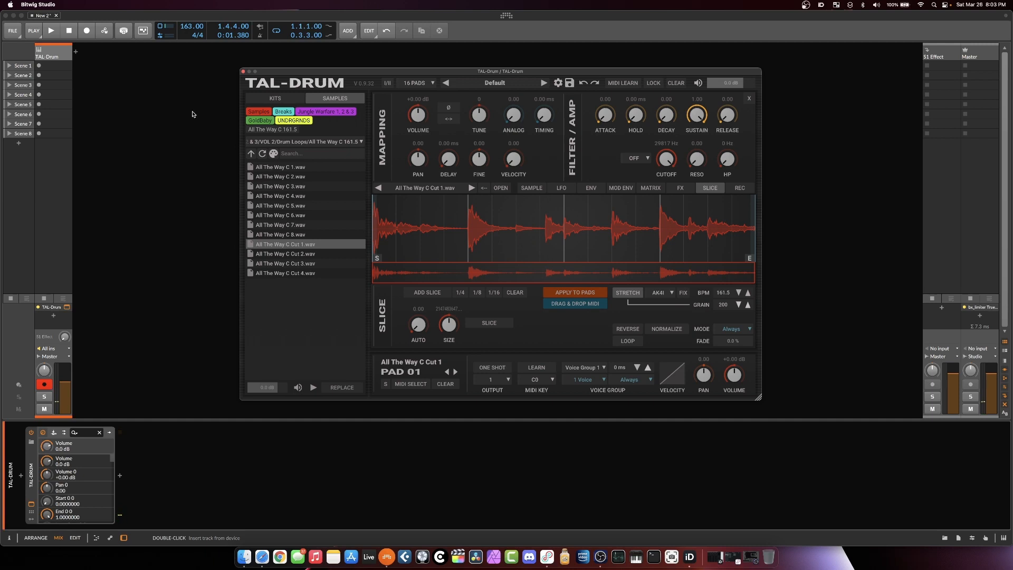
{"action": "mouse_move", "coordinate": [141, 72]}
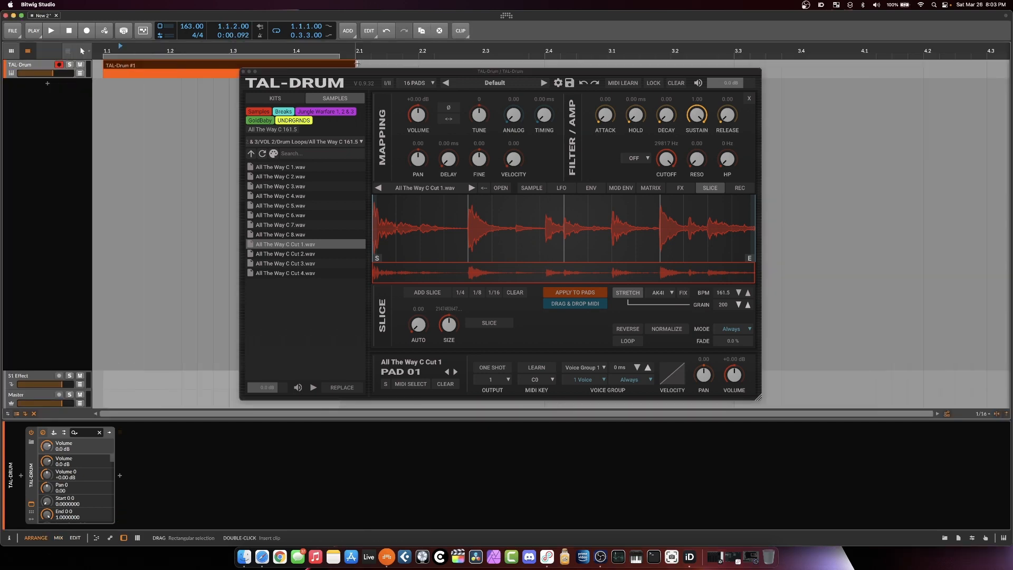
- Open and enlarge the MIDI clip editor, then switch on NORMALIZE for the break
{"action": "left_click", "coordinate": [183, 69]}
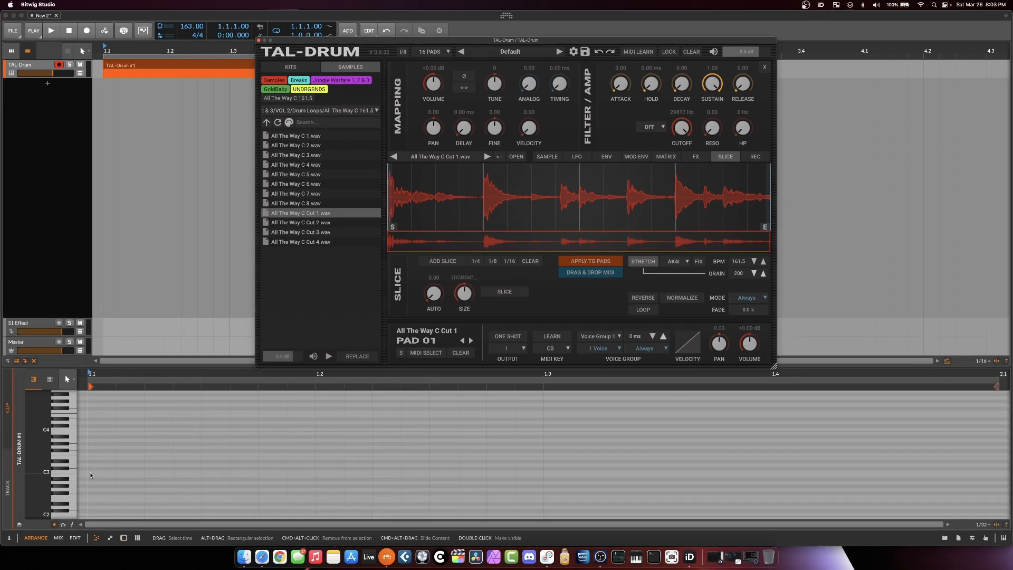
{"action": "left_click_drag", "start_coordinate": [87, 472], "coordinate": [779, 472]}
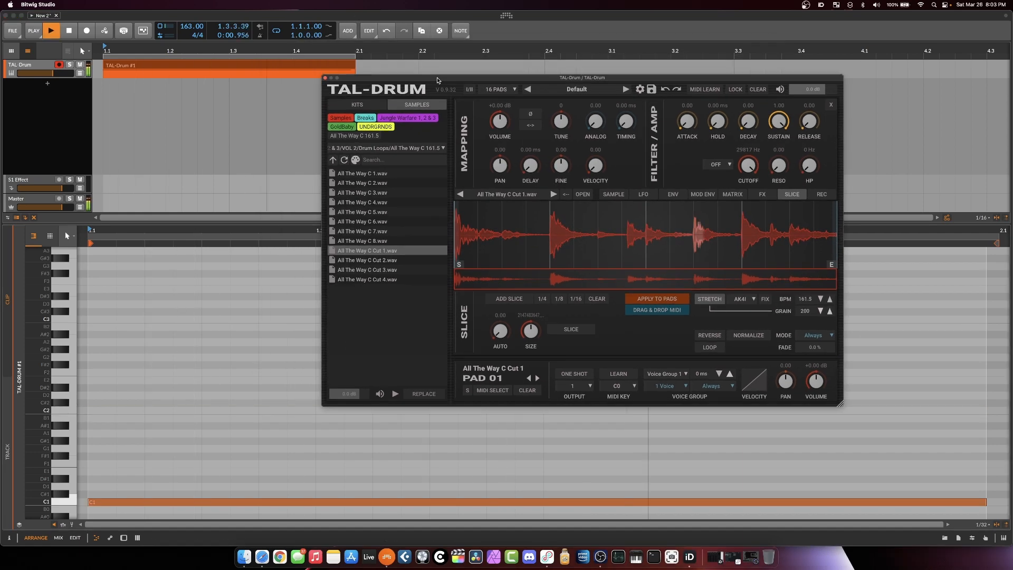
{"action": "left_click_drag", "start_coordinate": [437, 77], "coordinate": [449, 83]}
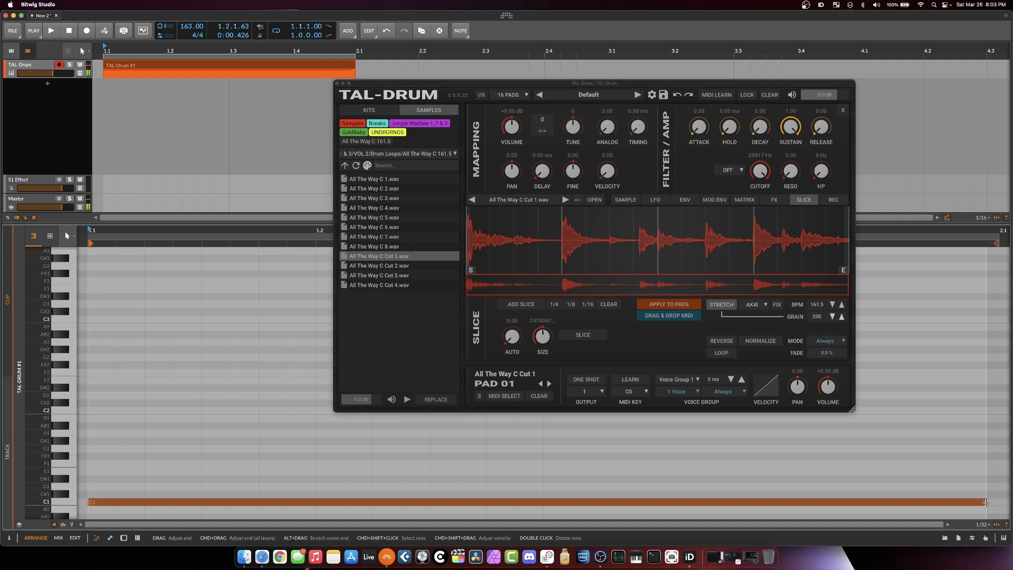
{"action": "left_click", "coordinate": [50, 31]}
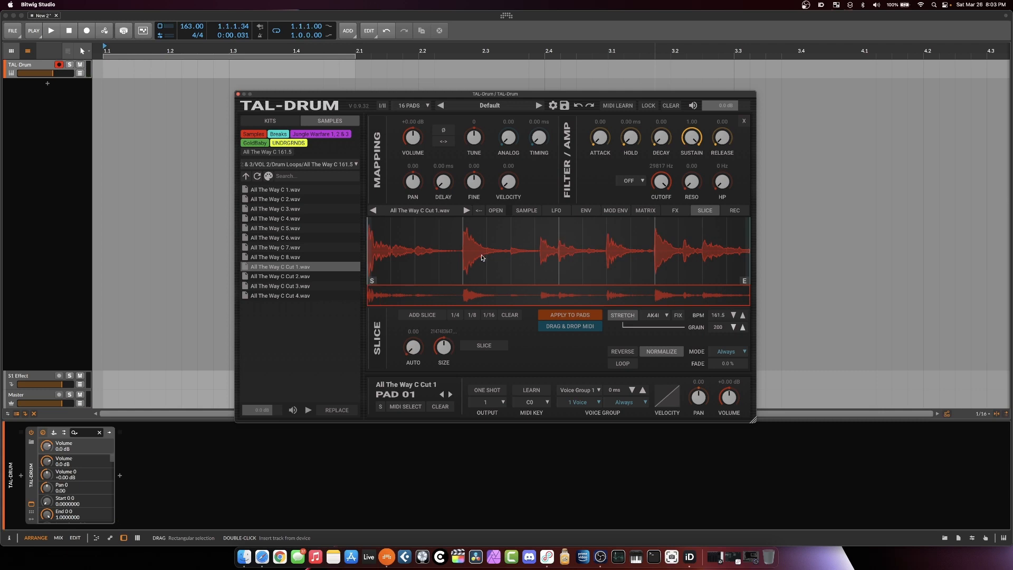
{"action": "mouse_move", "coordinate": [557, 259]}
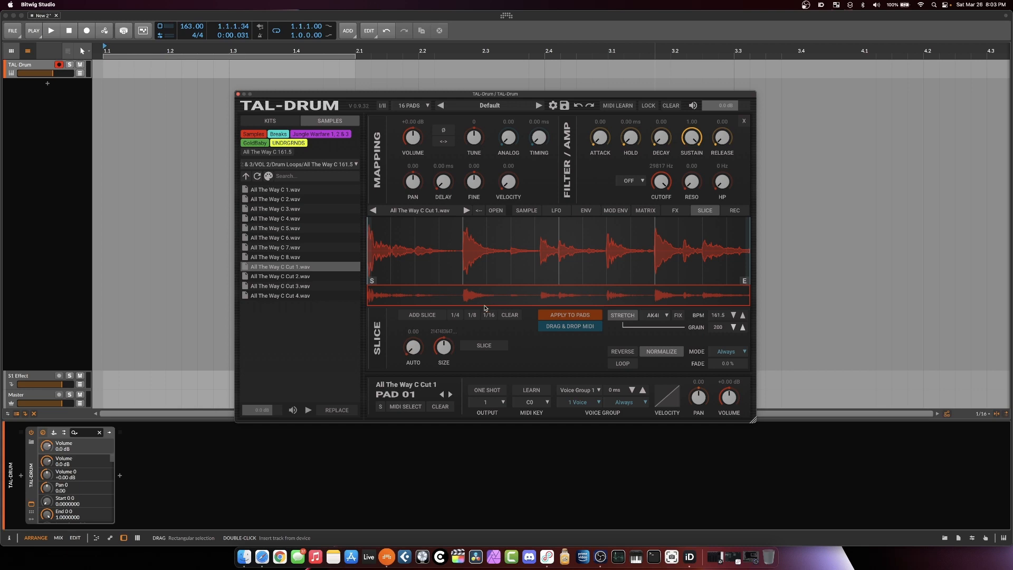
{"action": "mouse_move", "coordinate": [490, 323]}
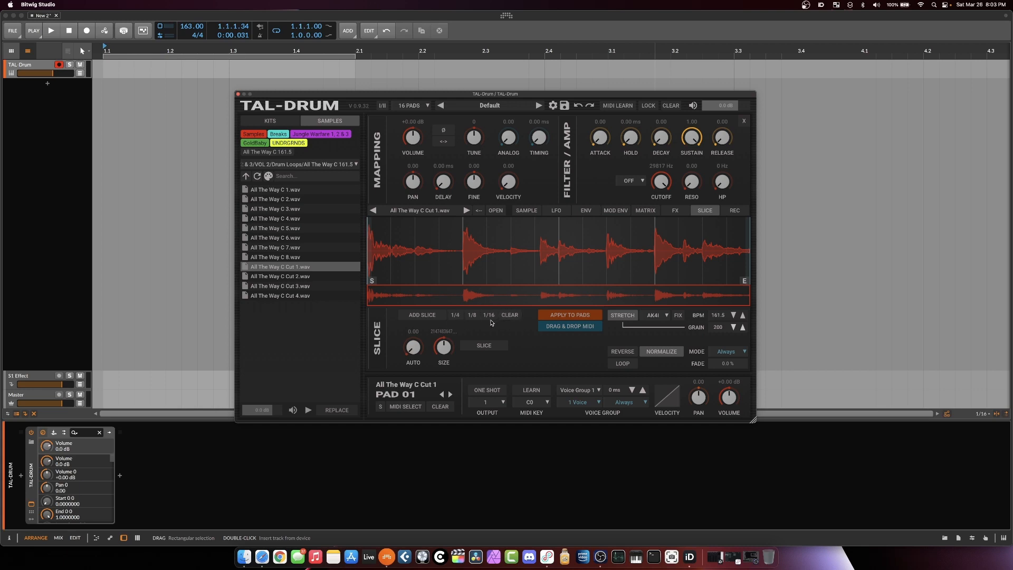
{"action": "left_click", "coordinate": [471, 315]}
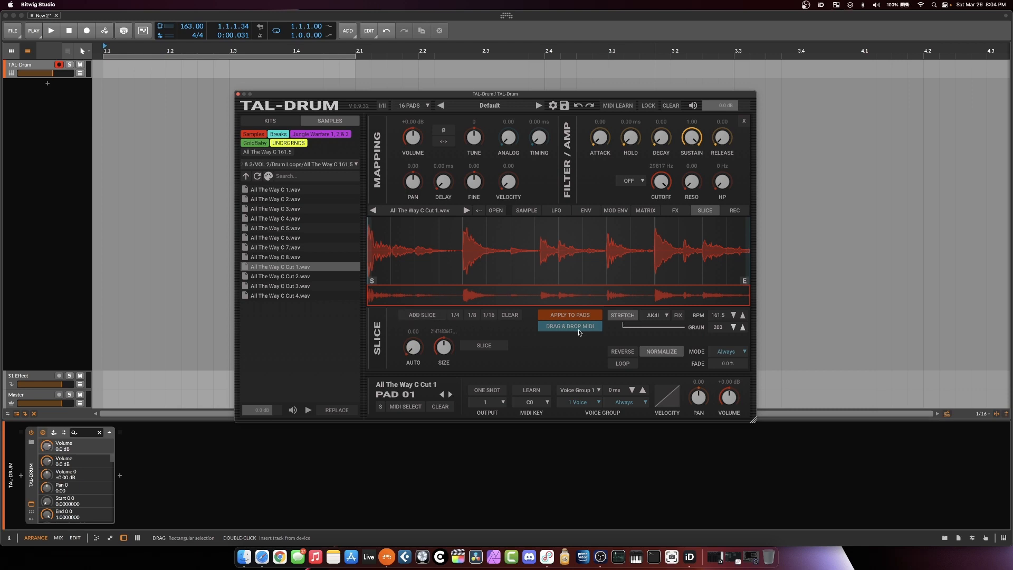
{"action": "mouse_move", "coordinate": [484, 325]}
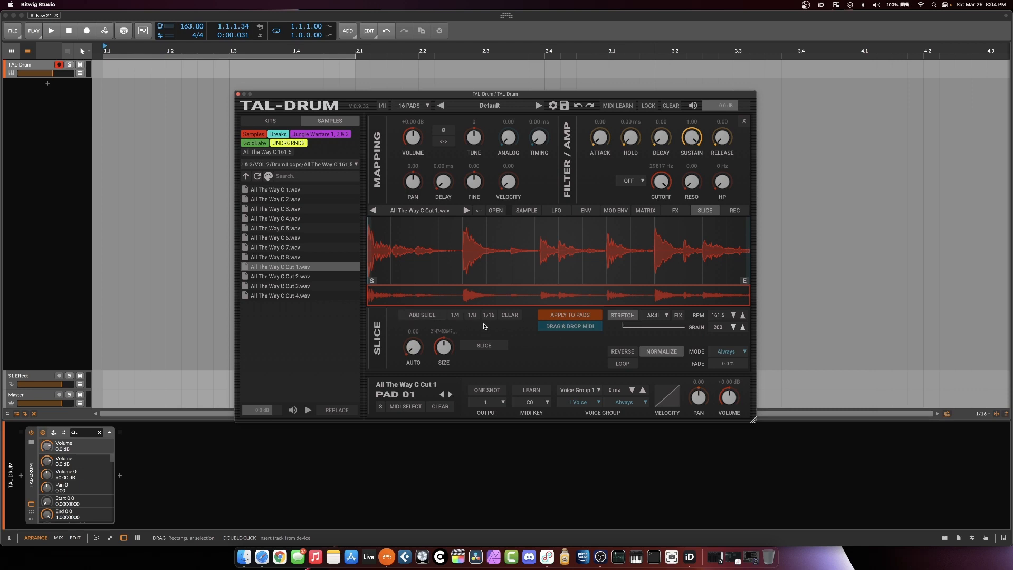
{"action": "mouse_move", "coordinate": [481, 317]}
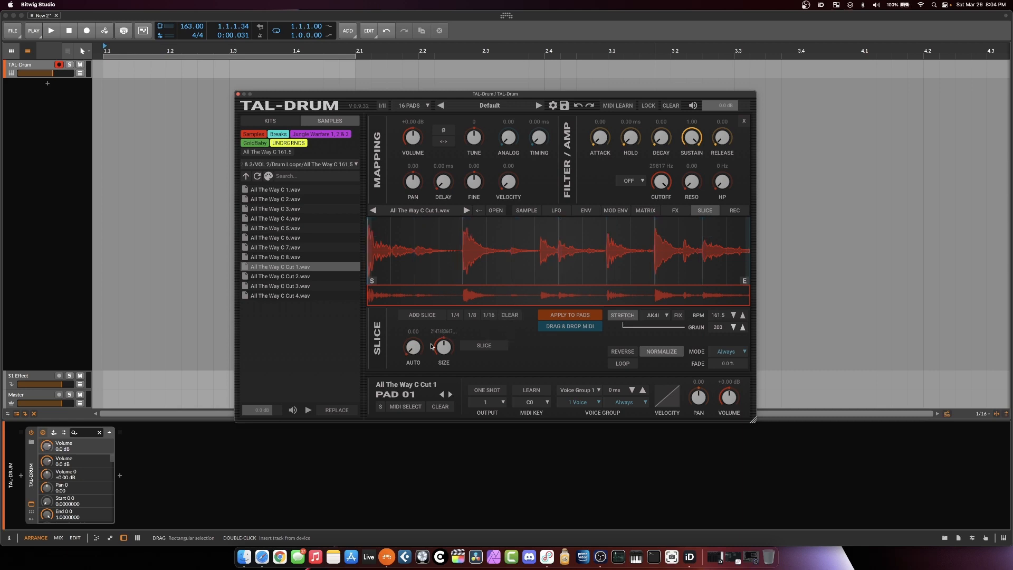
{"action": "mouse_move", "coordinate": [420, 352]}
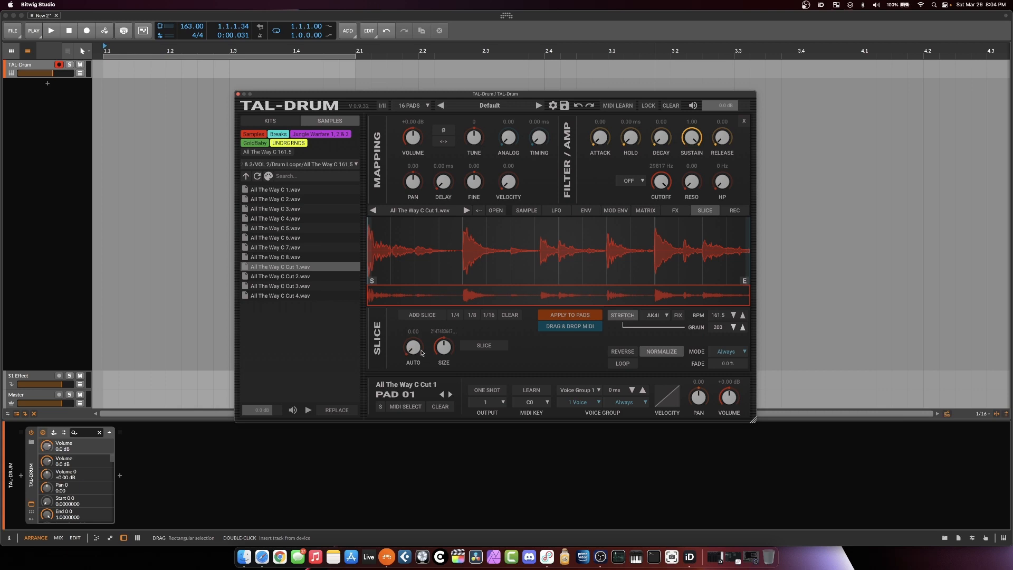
- Raise the AUTO slice knob to about 0.54 so five slice markers appear
{"action": "left_click_drag", "start_coordinate": [412, 346], "coordinate": [412, 332]}
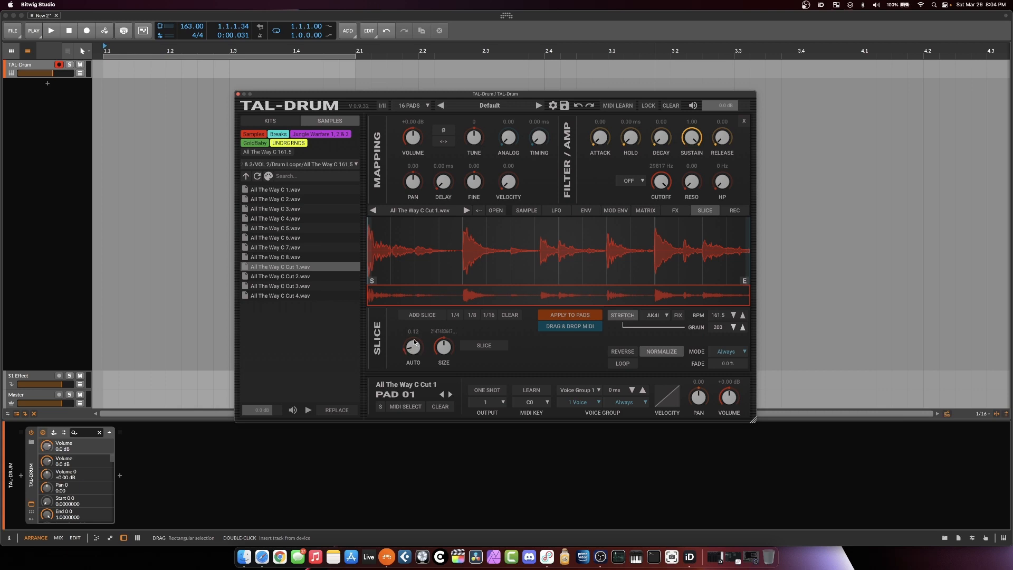
{"action": "left_click_drag", "start_coordinate": [413, 346], "coordinate": [417, 336]}
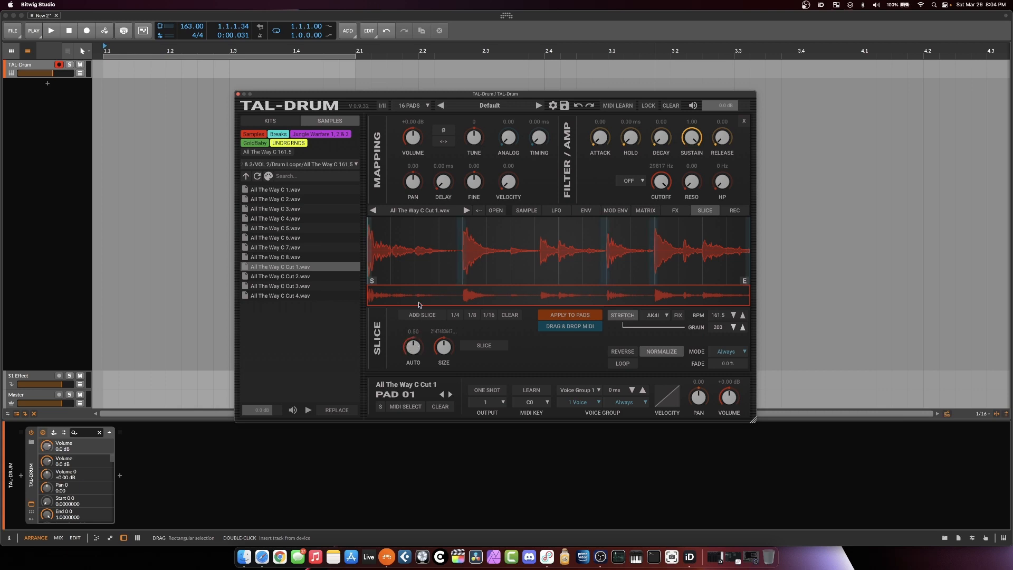
{"action": "left_click_drag", "start_coordinate": [413, 346], "coordinate": [414, 343]}
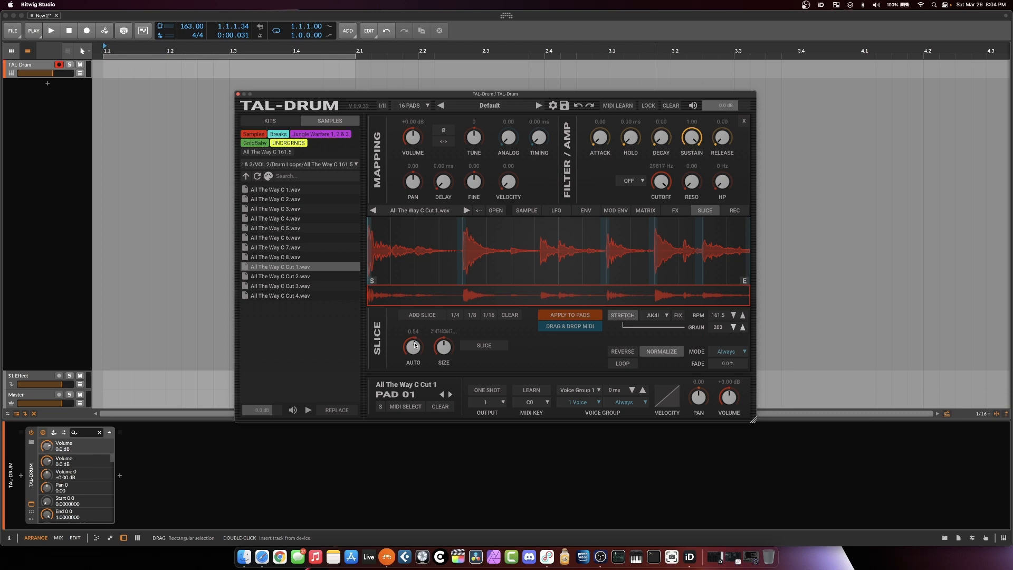
{"action": "mouse_move", "coordinate": [473, 244]}
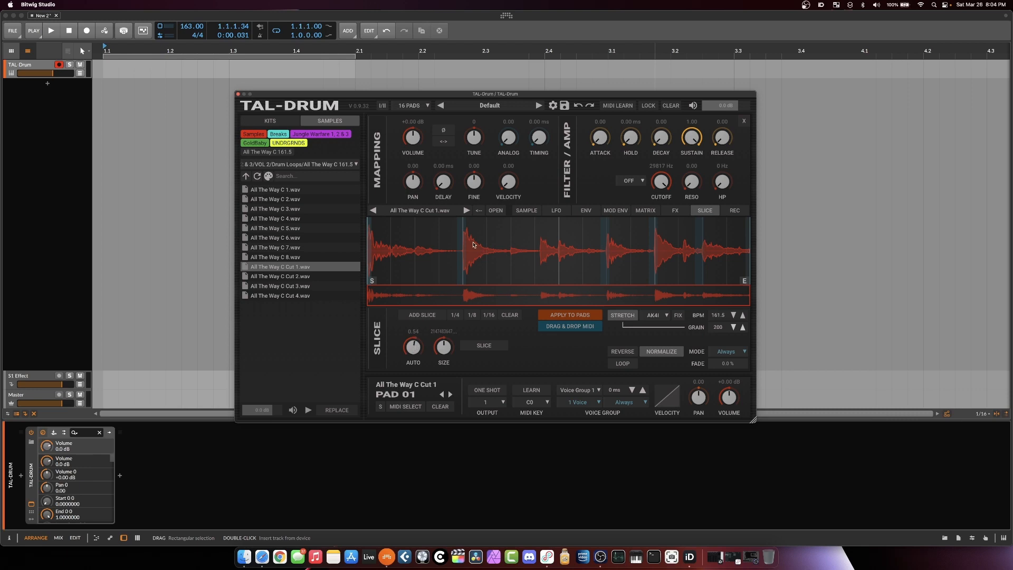
{"action": "mouse_move", "coordinate": [527, 294]}
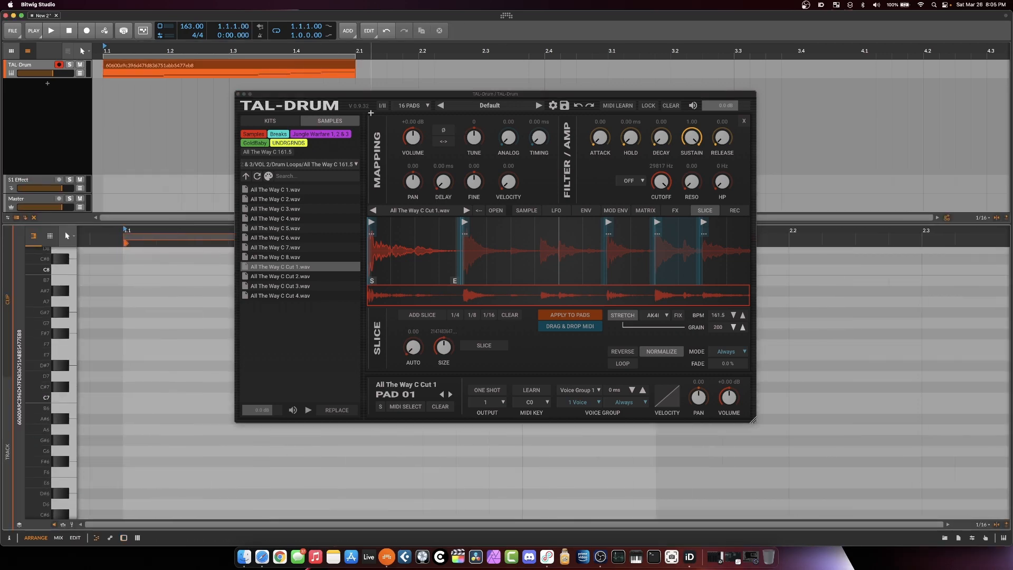
- Move the plugin window aside and show the 16-pad grid
{"action": "left_click_drag", "start_coordinate": [494, 94], "coordinate": [687, 32]}
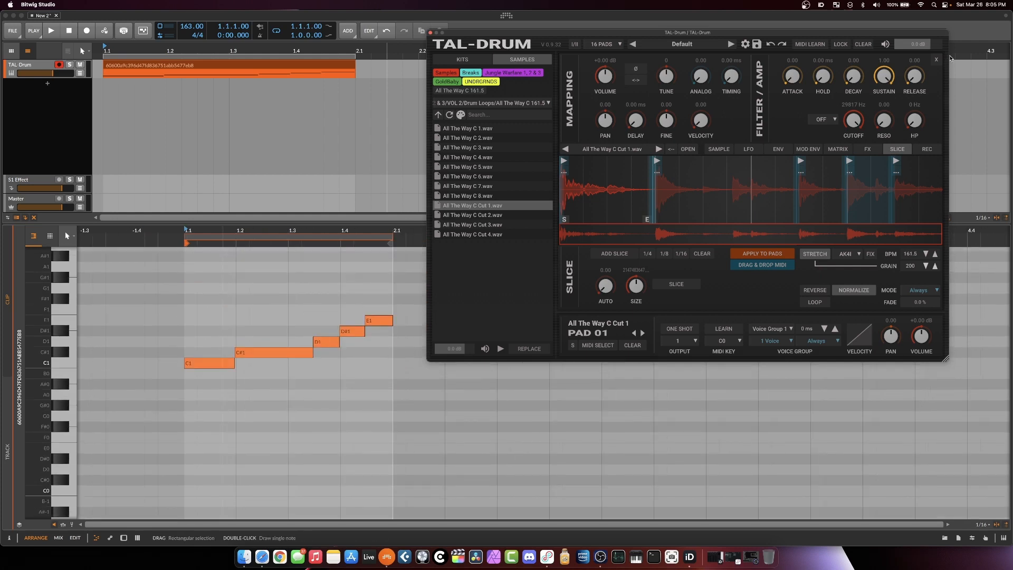
{"action": "left_click", "coordinate": [602, 44]}
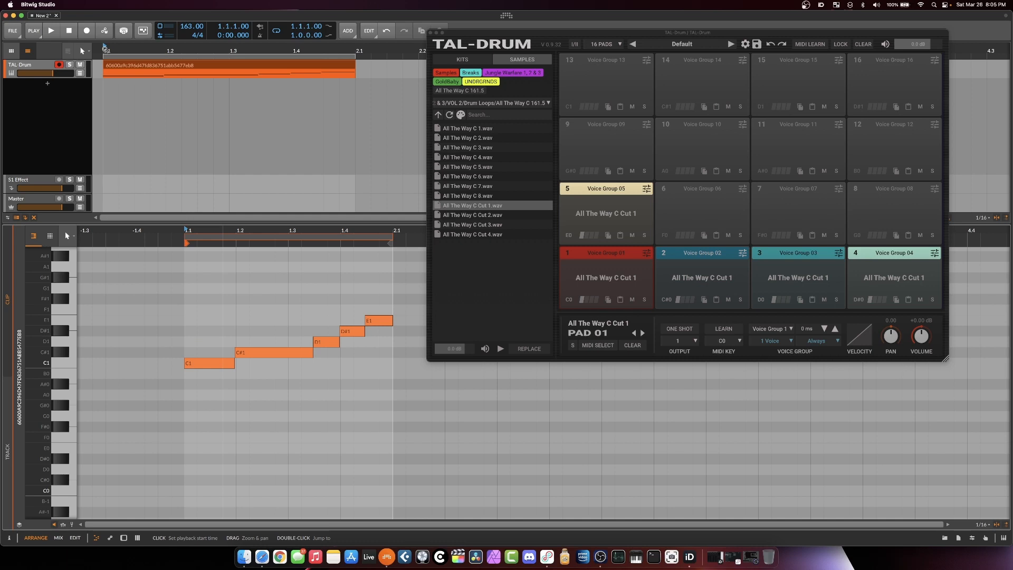
- Switch TAL-Drum back to the SLICE view to edit the break's slices
{"action": "left_click", "coordinate": [49, 31]}
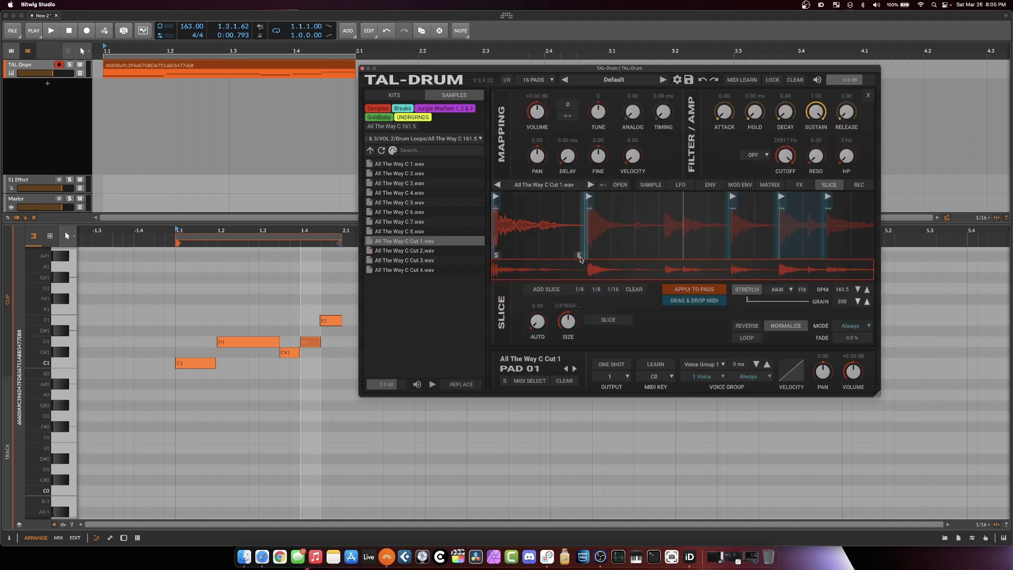
{"action": "left_click", "coordinate": [679, 184]}
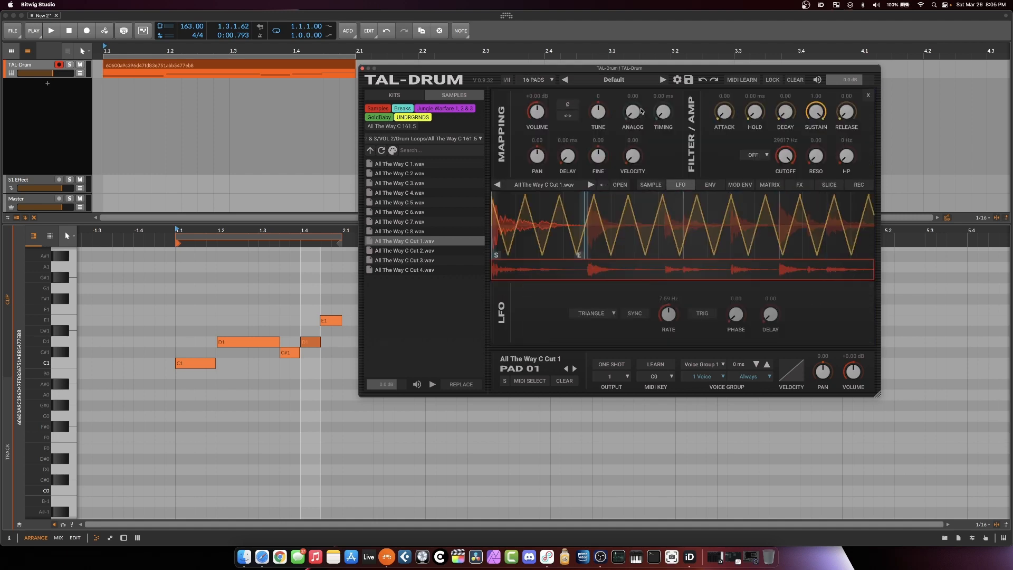
{"action": "mouse_move", "coordinate": [714, 112]}
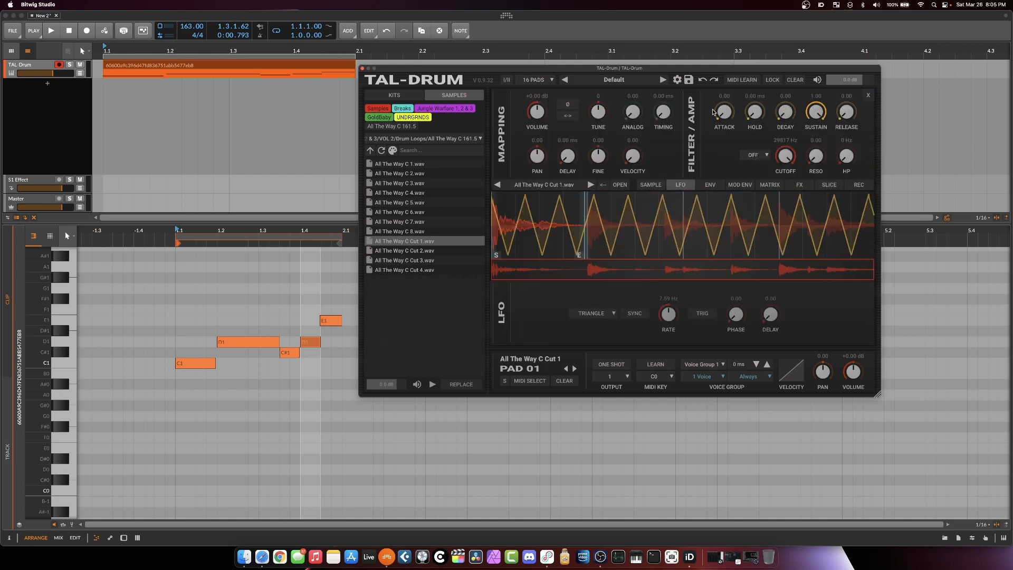
{"action": "left_click", "coordinate": [535, 80]}
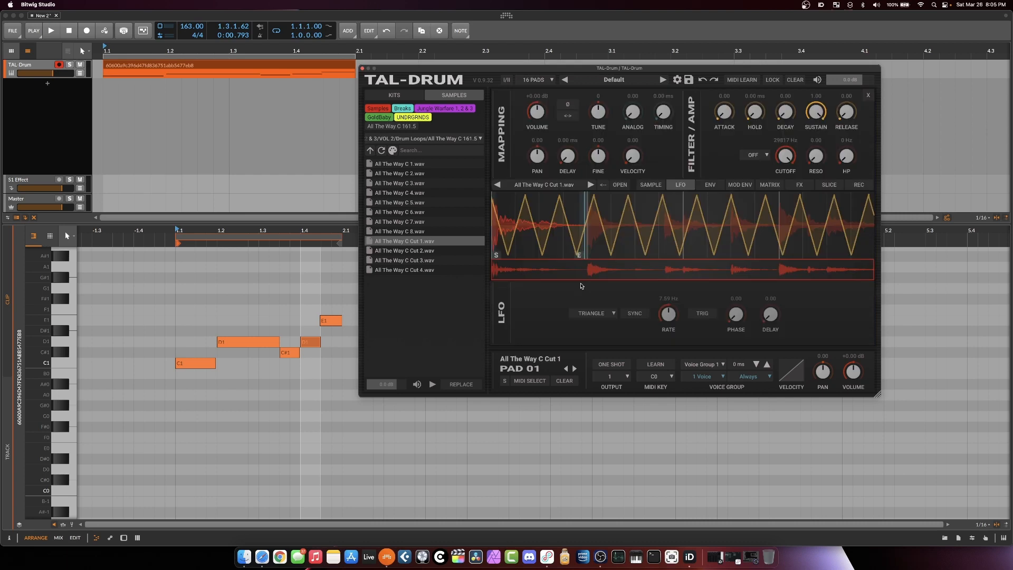
{"action": "left_click", "coordinate": [828, 184]}
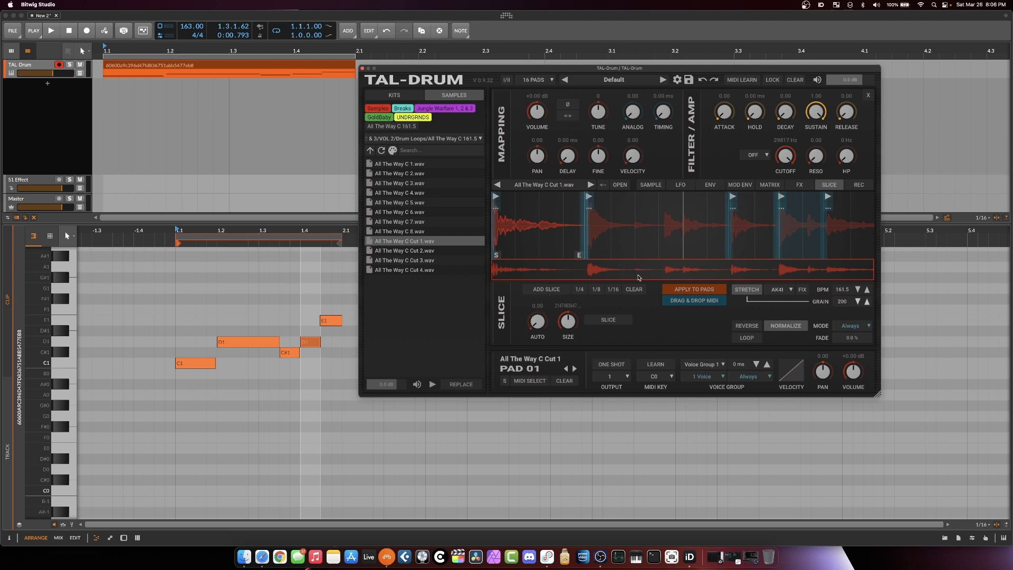
{"action": "mouse_move", "coordinate": [593, 72]}
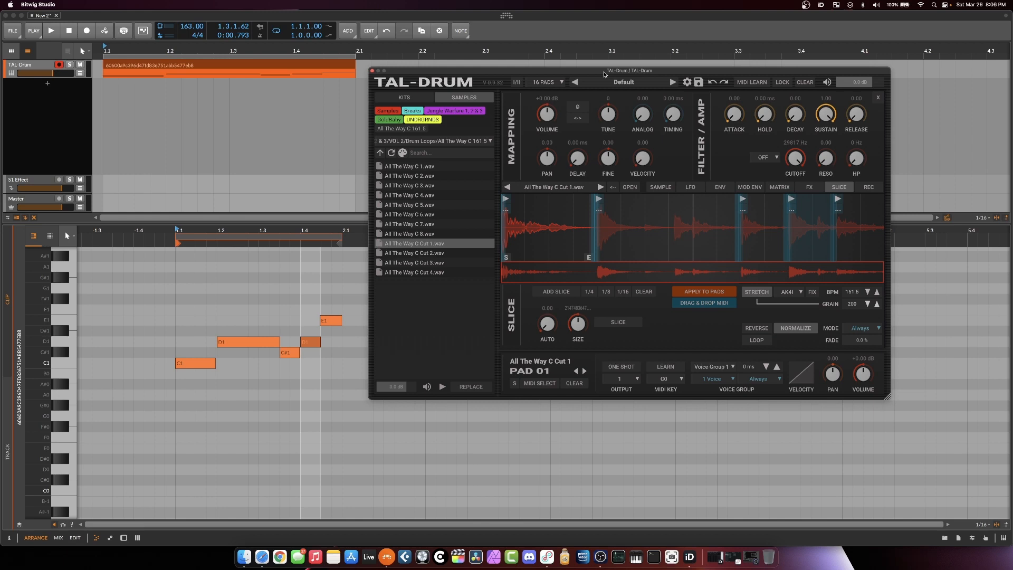
{"action": "mouse_move", "coordinate": [674, 230]}
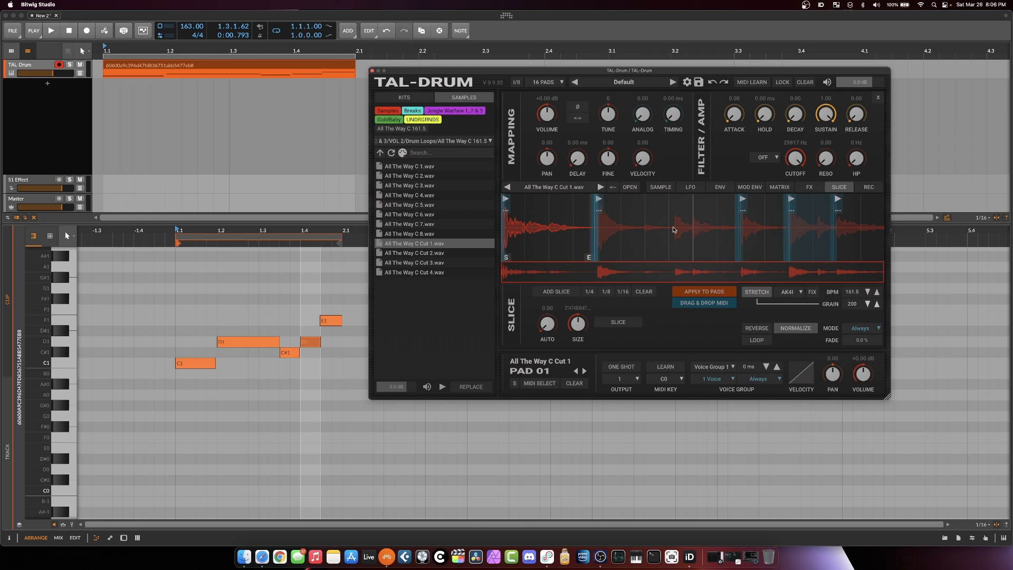